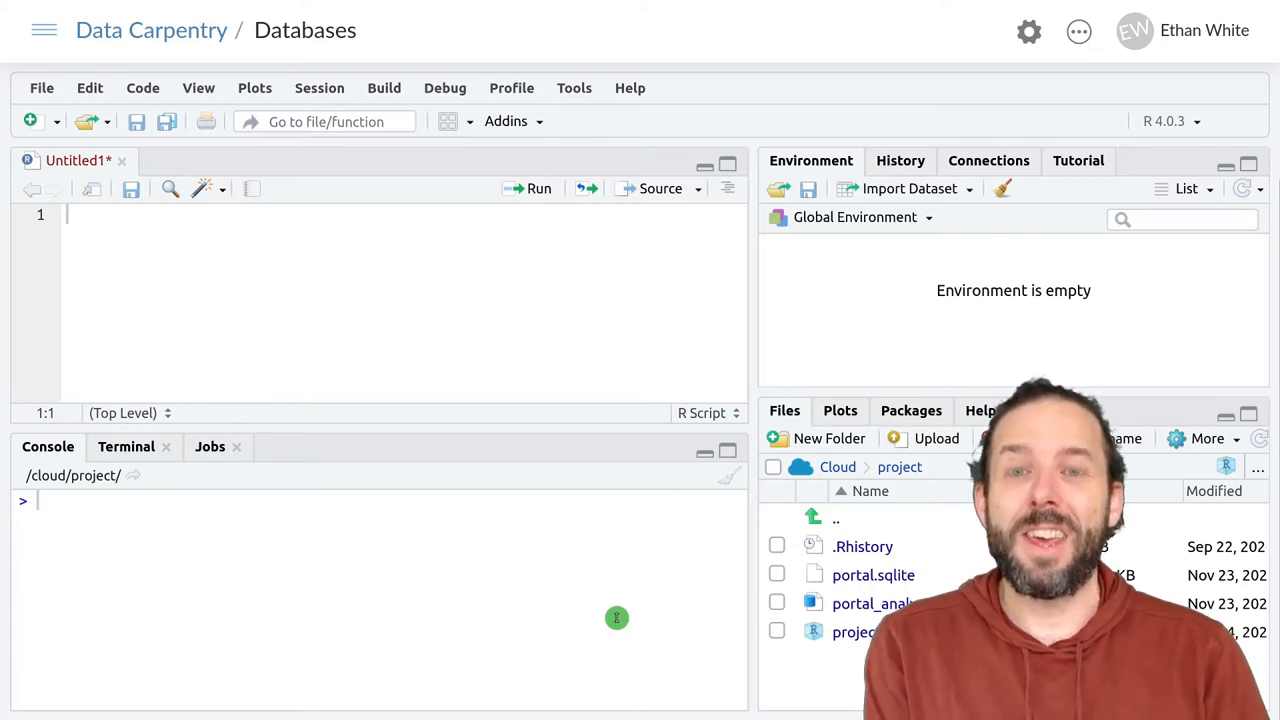
mouse_move(360, 422)
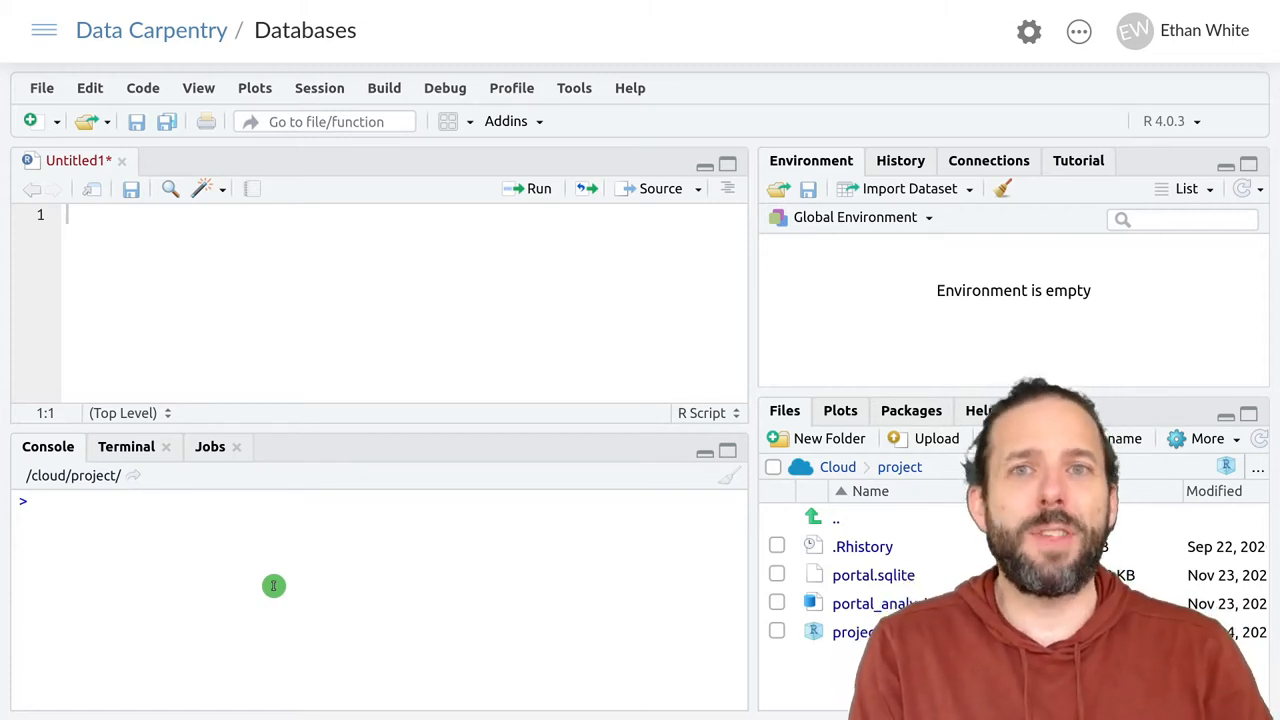
Step: Run install.packages(c("DBI", "RSQLite", "dbplyr")) in the console, reaching the restart-R prompt
type("install.packages(")
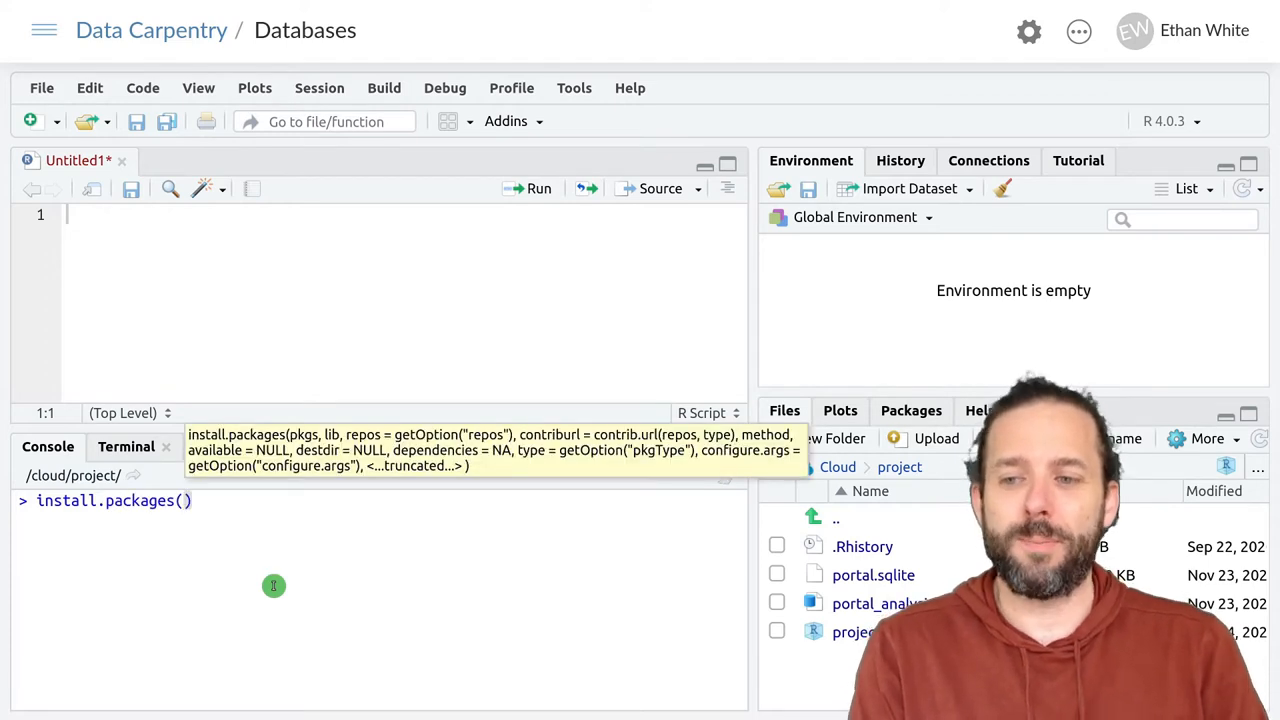
type("c(")
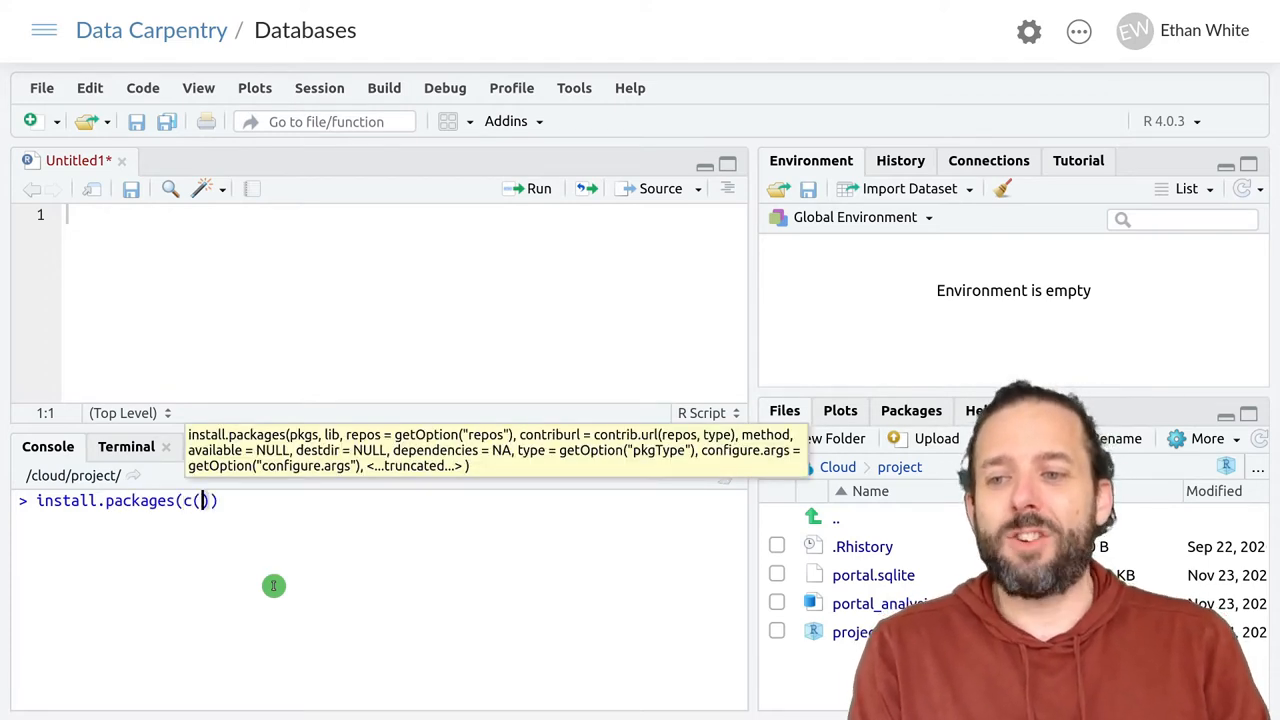
type("\"DBI\"")
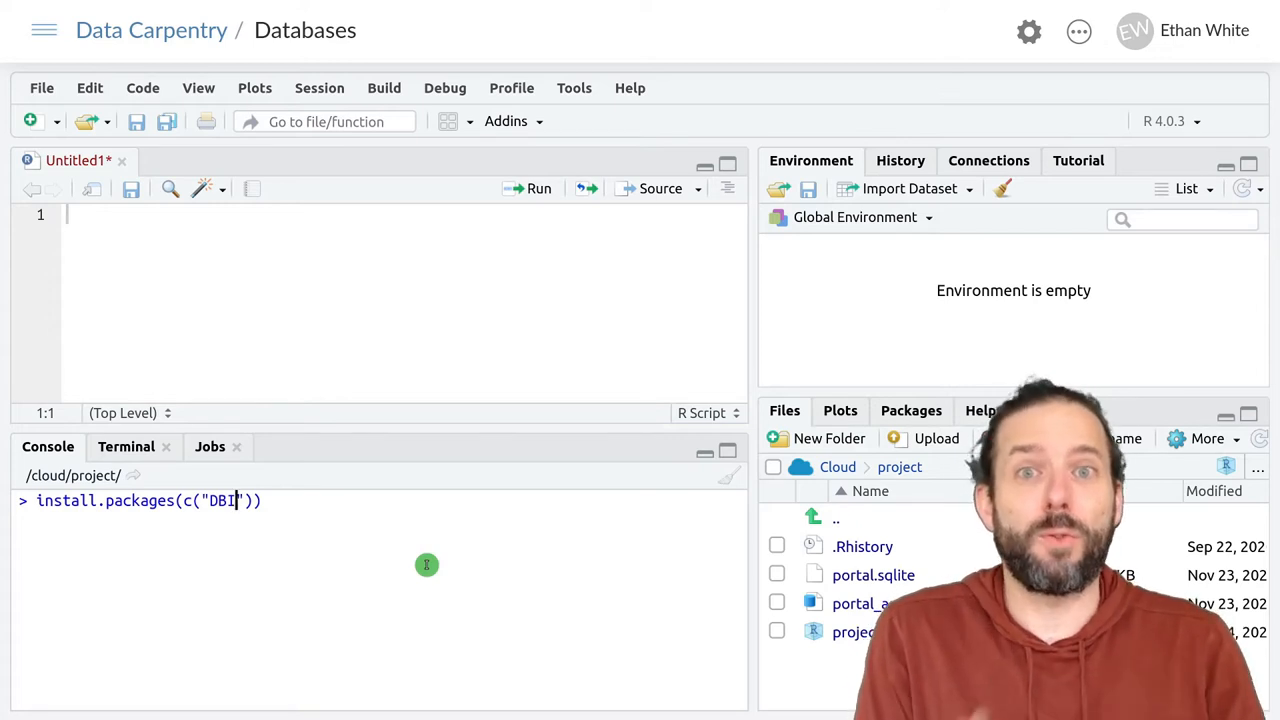
type(",")
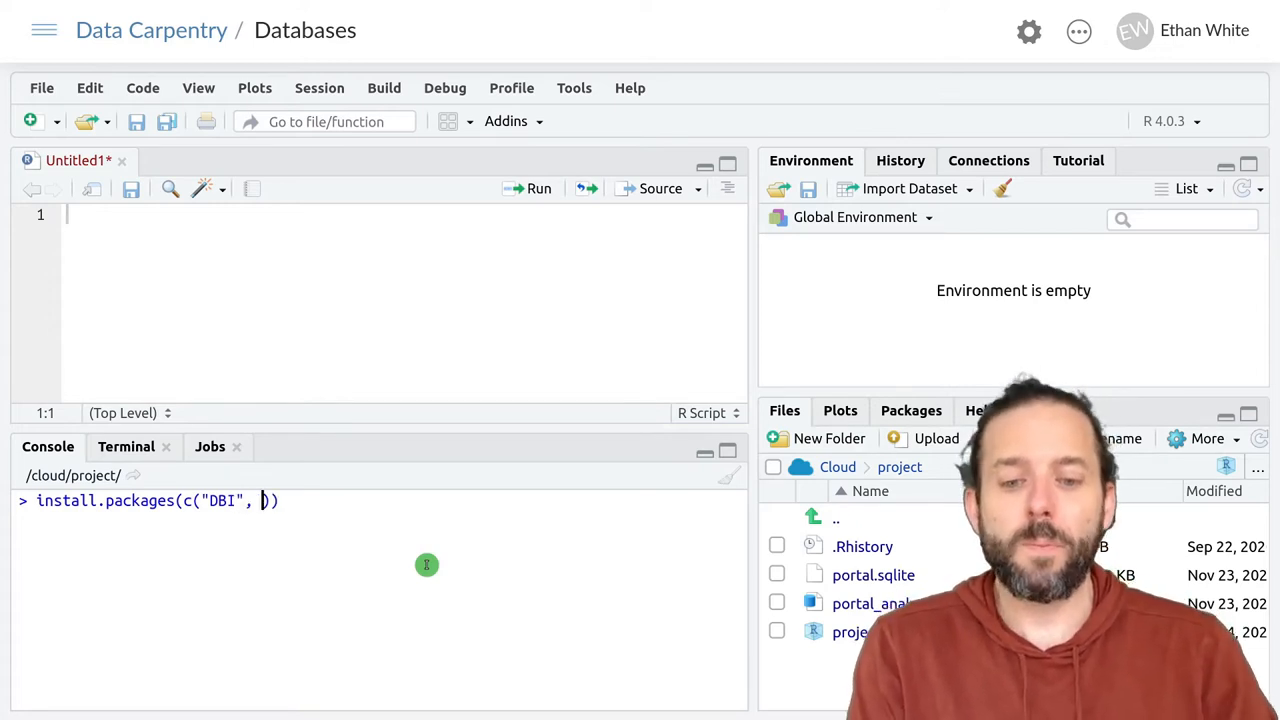
type("\"R")
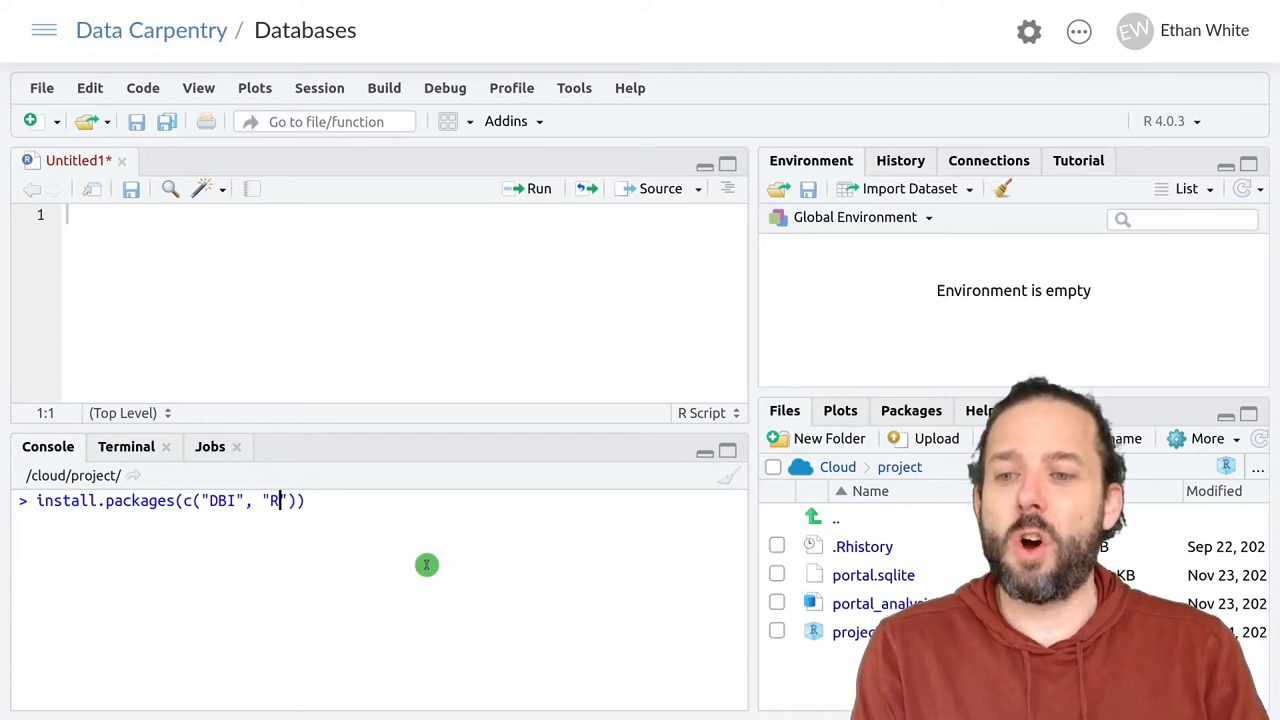
type("SQLite")
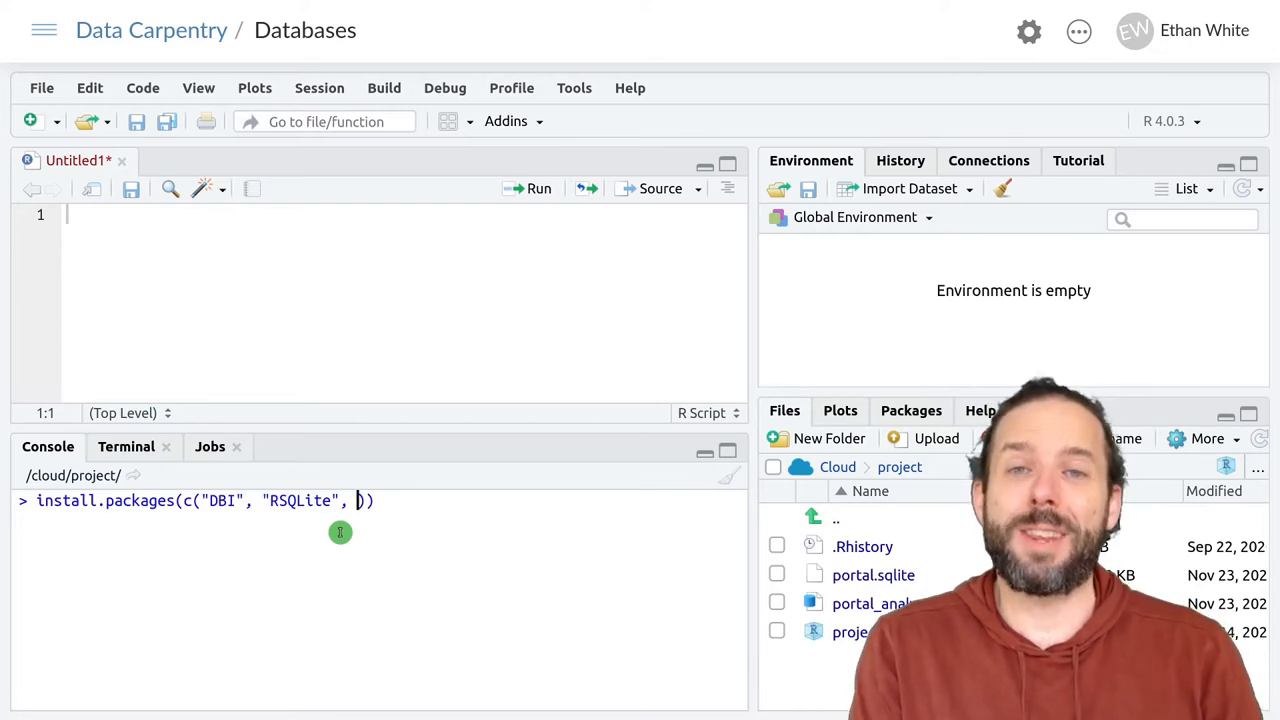
type("\"\"")
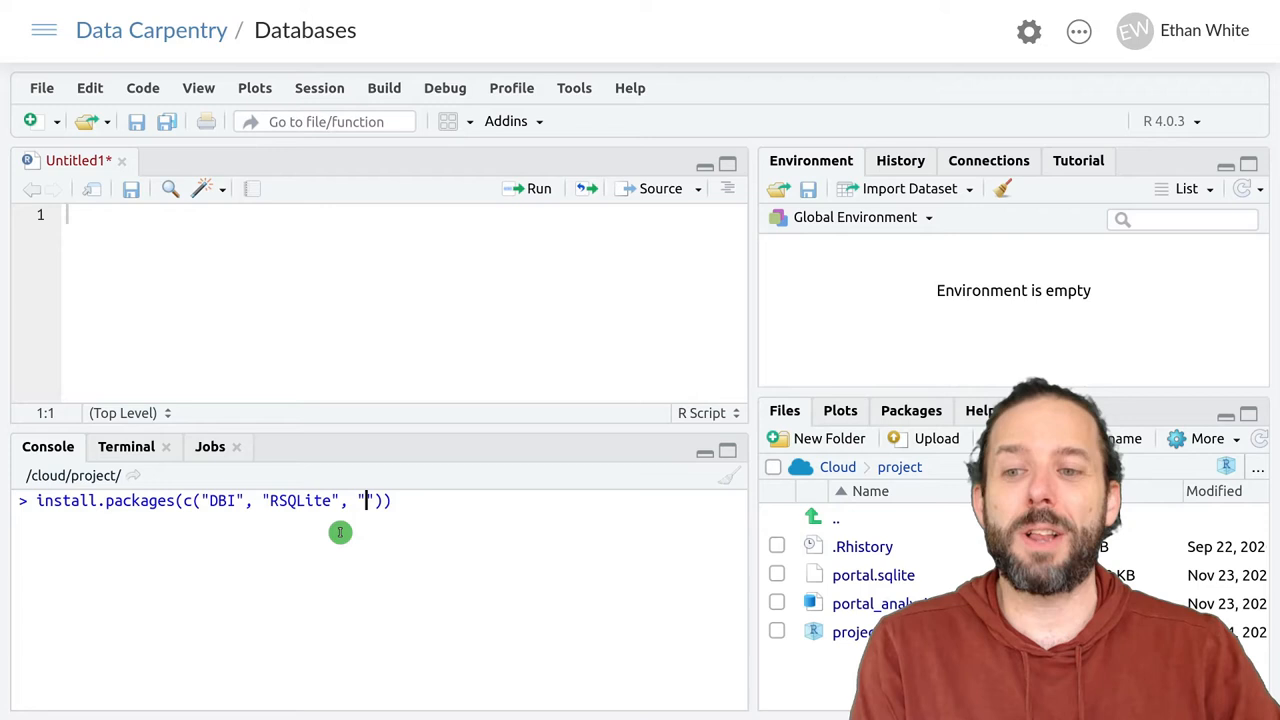
type("dbply")
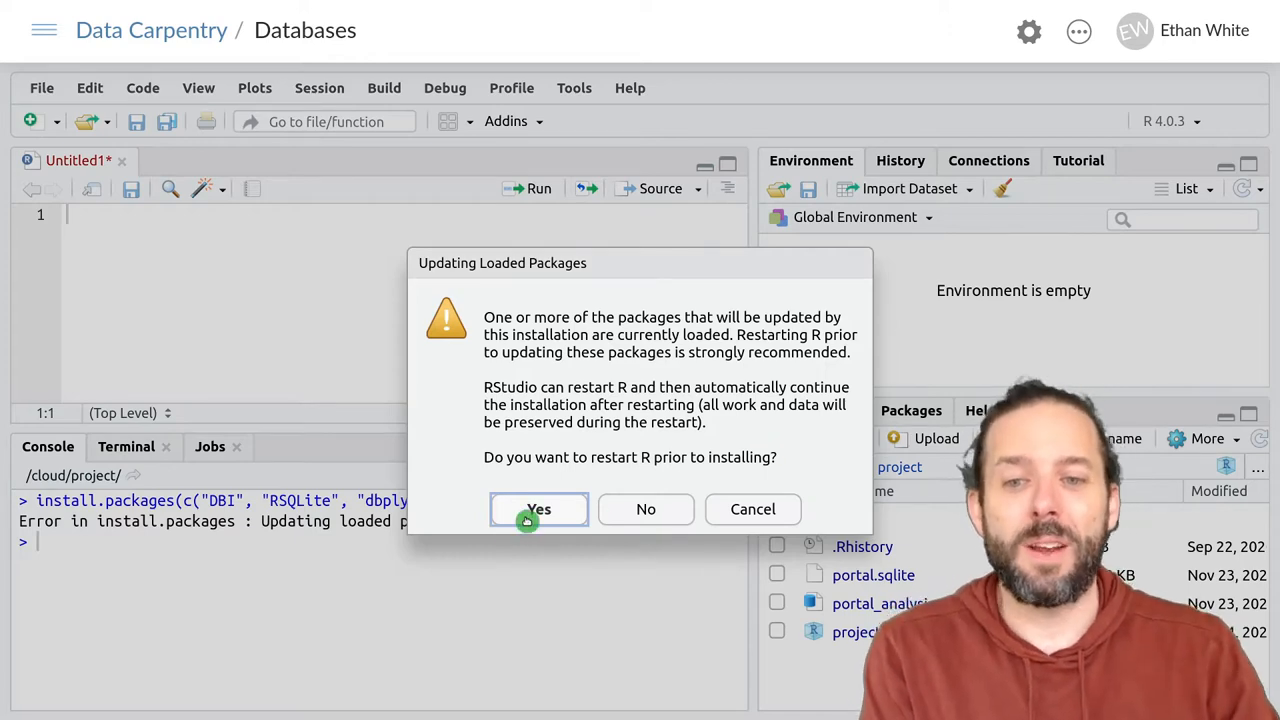
Step: Answer Yes to restart R so the package installation continues
left_click(538, 510)
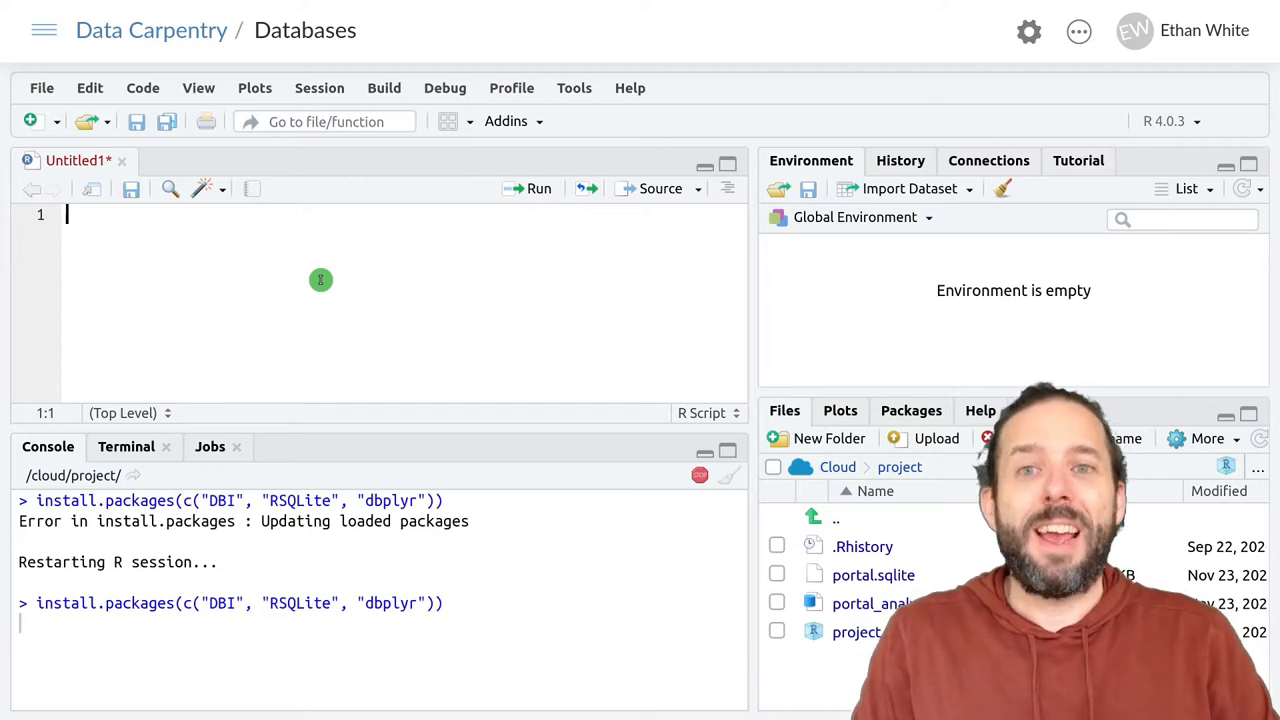
Step: Write and run library(DBI), library(RSQLite) and library(dplyr) at the top of the script
type("library(DBI")
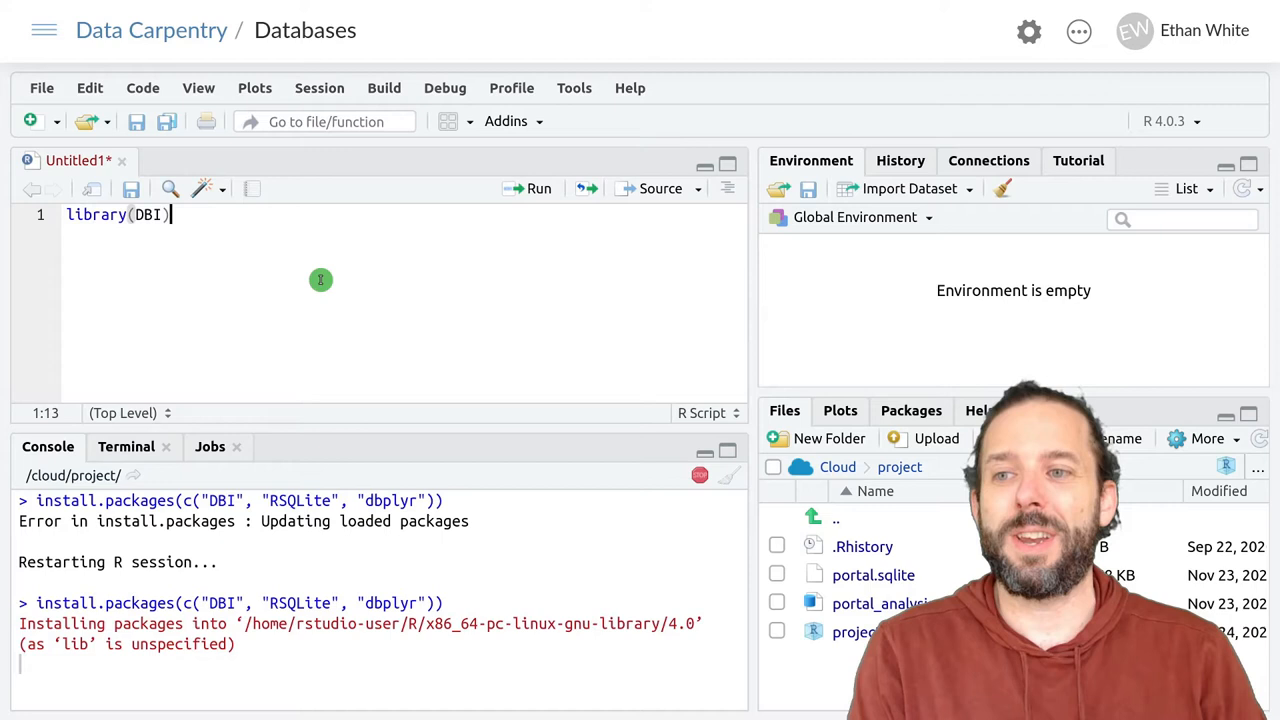
type("l")
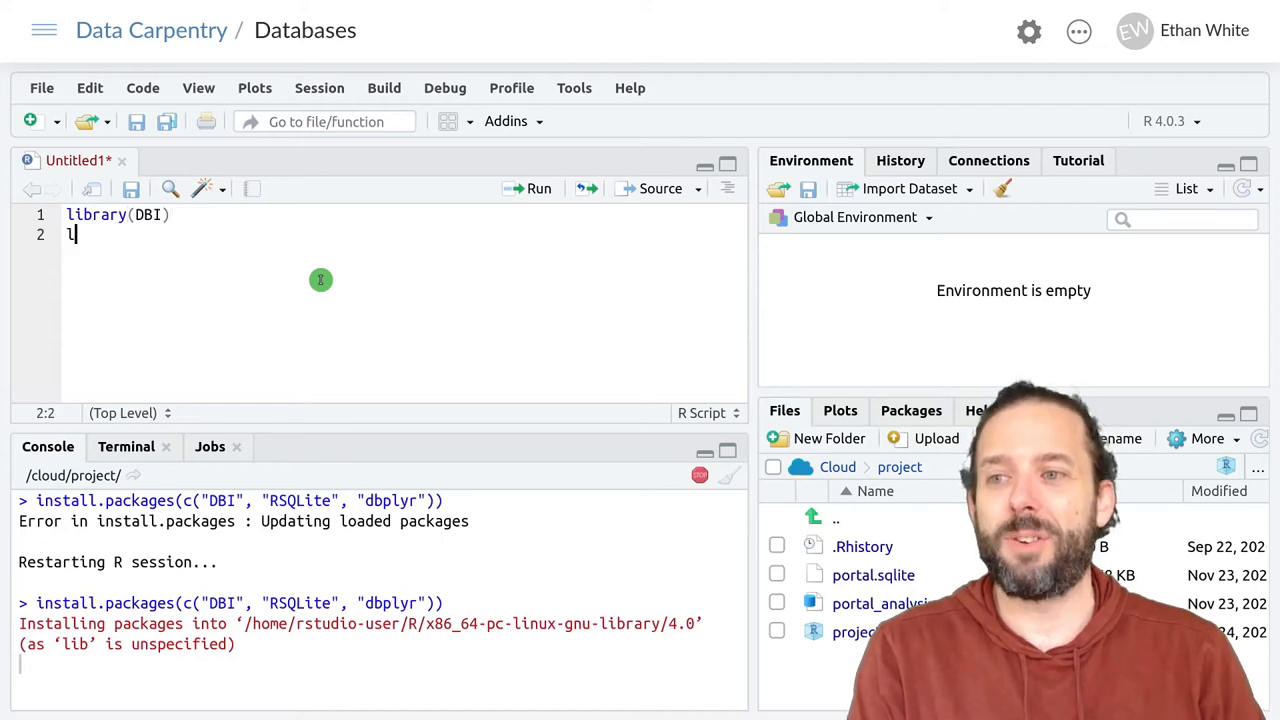
type("ibrary(")
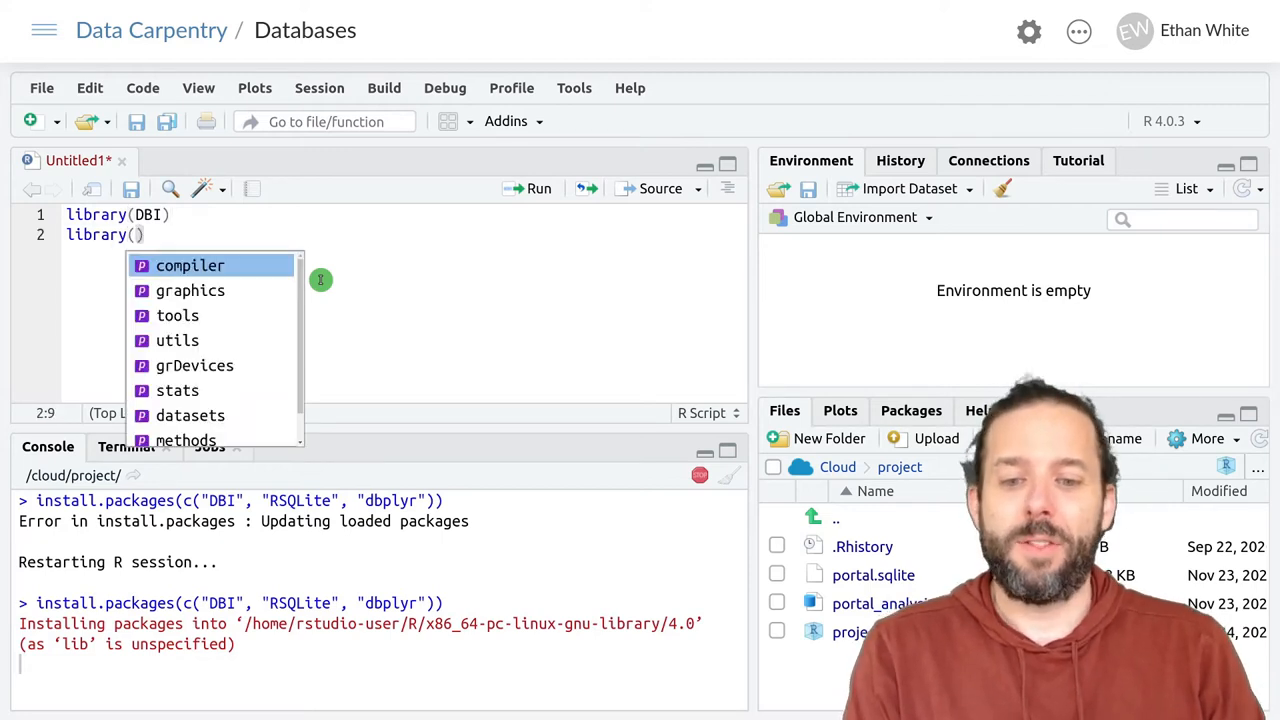
type("RSQLite")
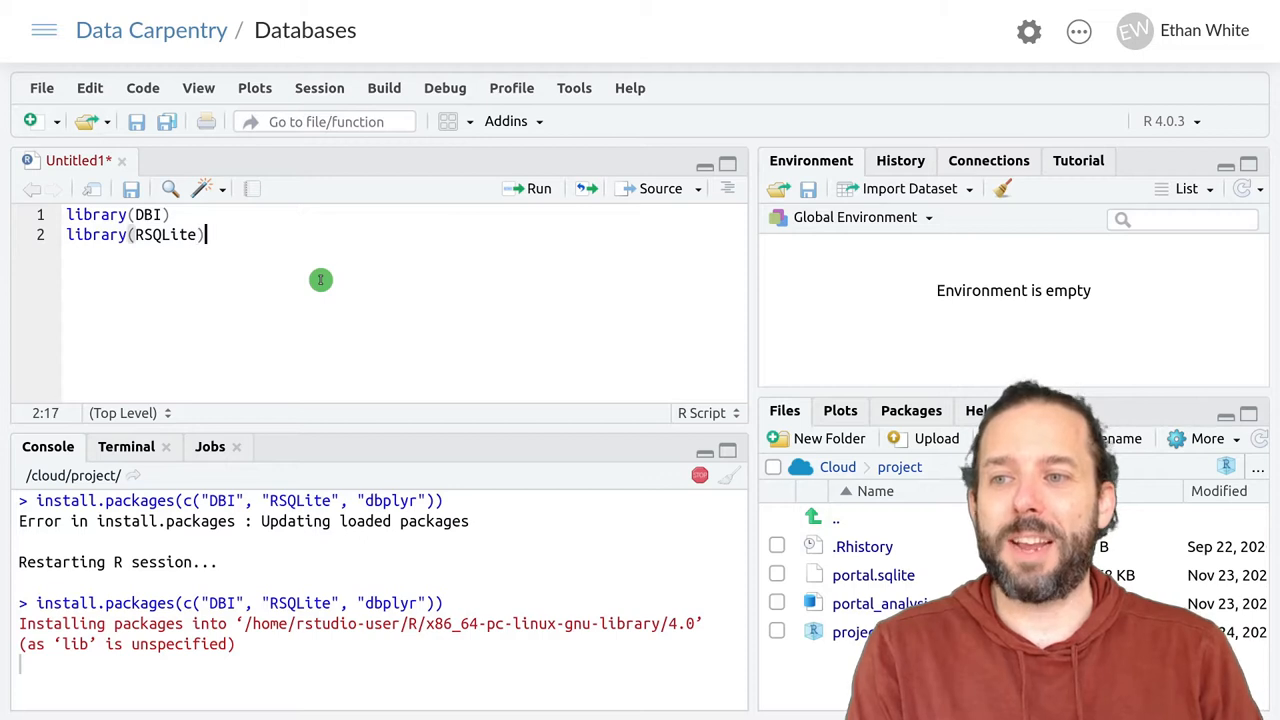
type("libra")
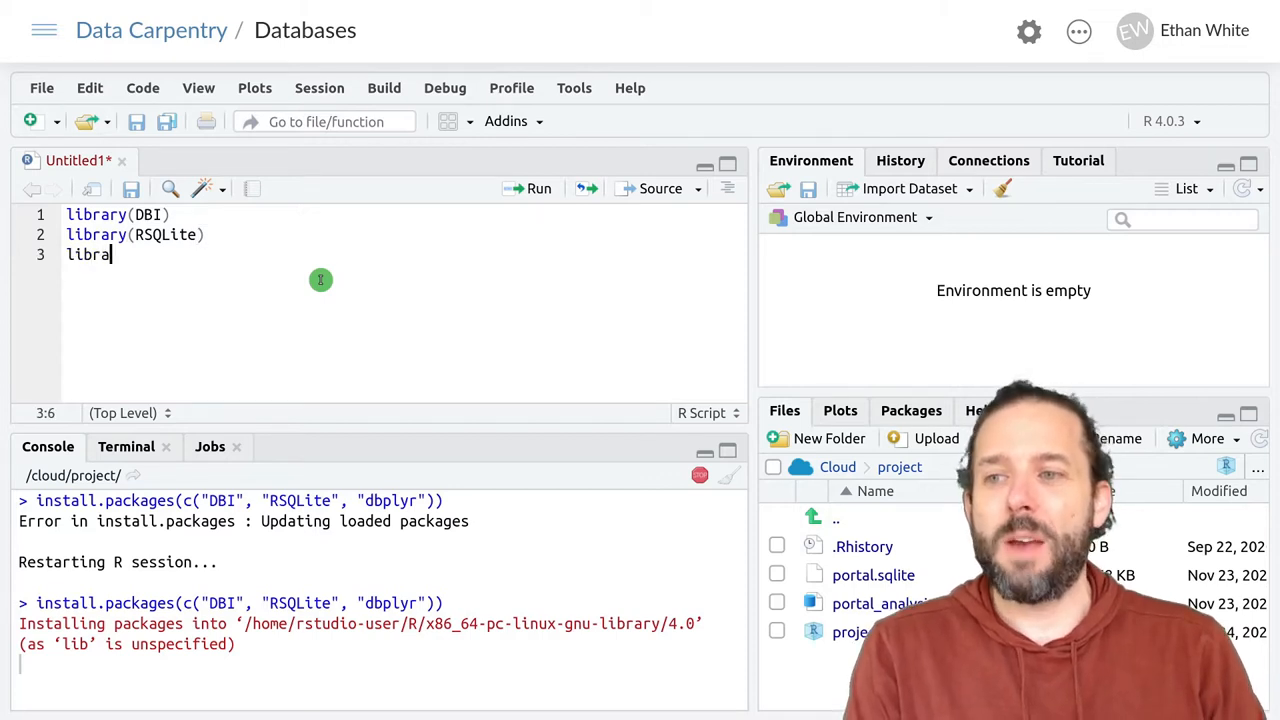
type("ry(dplyr")
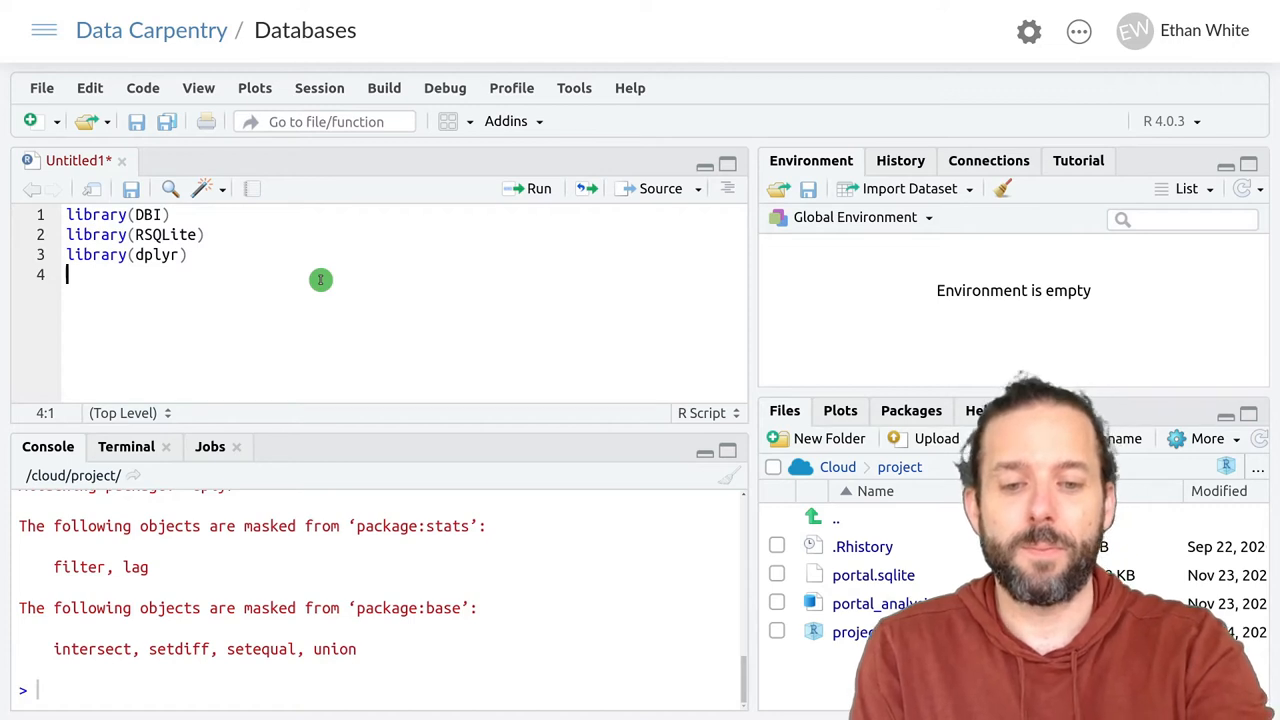
mouse_move(360, 352)
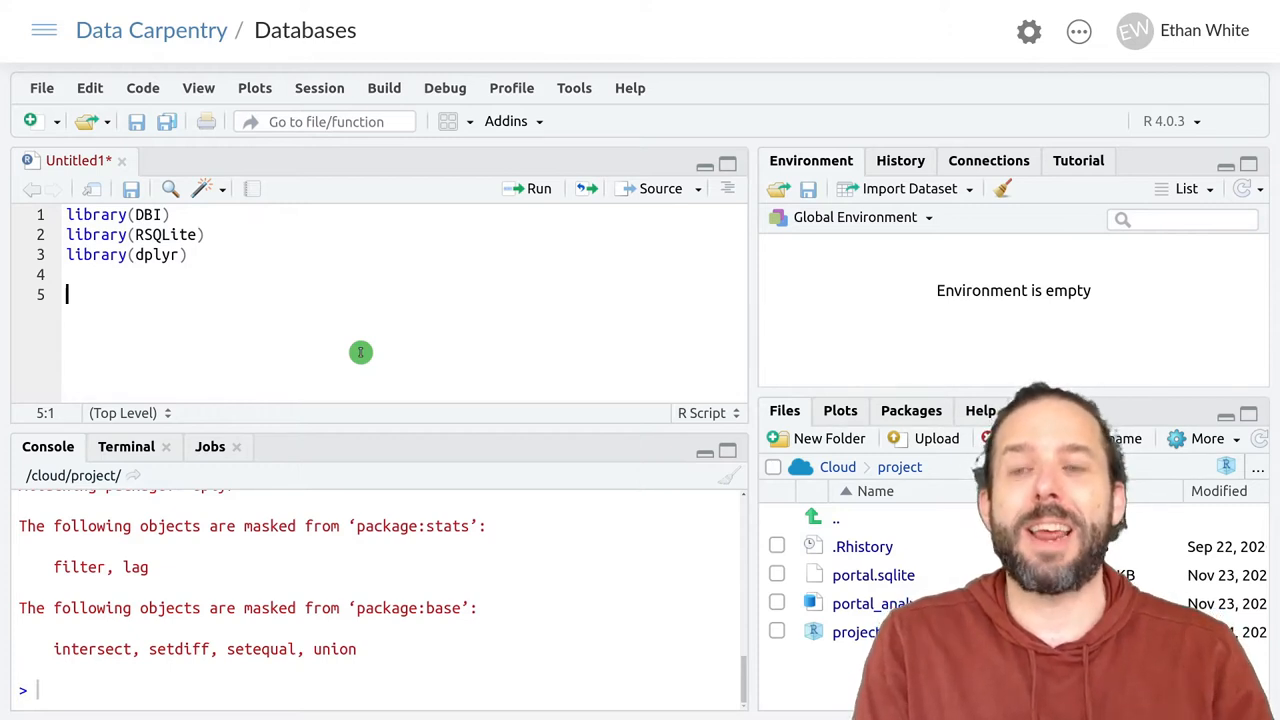
Step: Write and run portaldb <- dbConnect(SQLite(), "portal.sqlite") on line 5
type("portaldb")
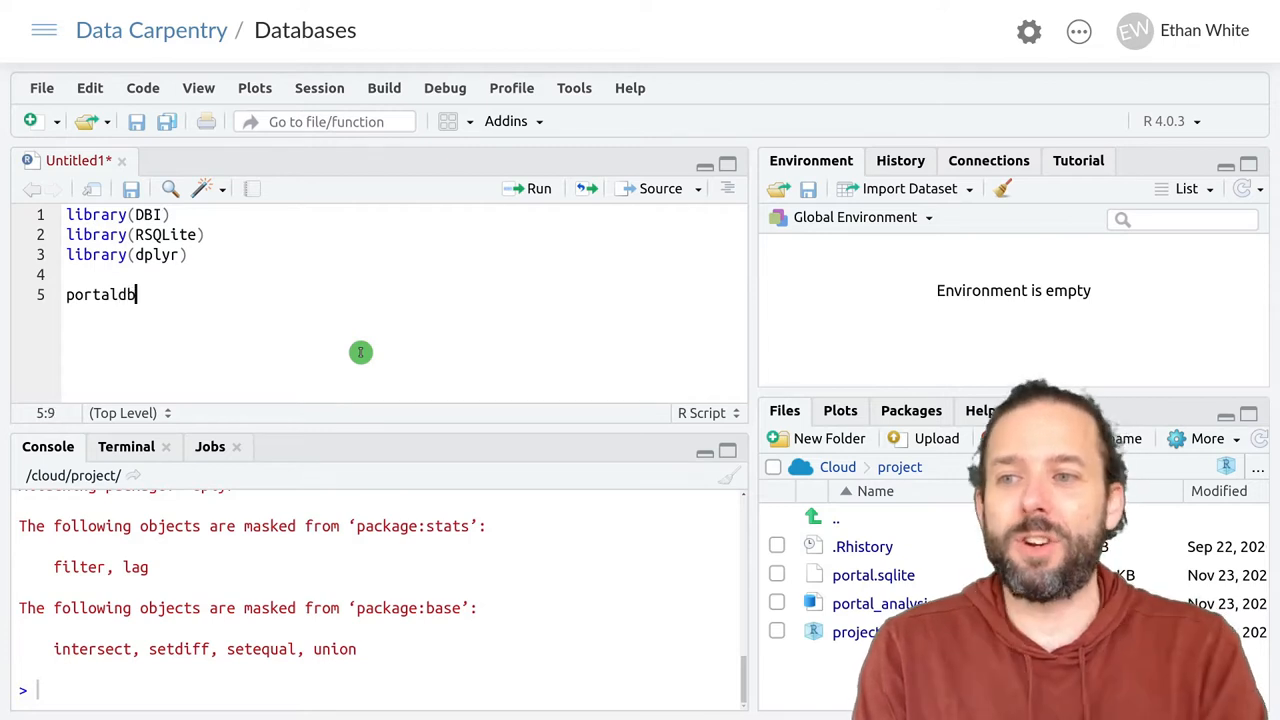
type("<-")
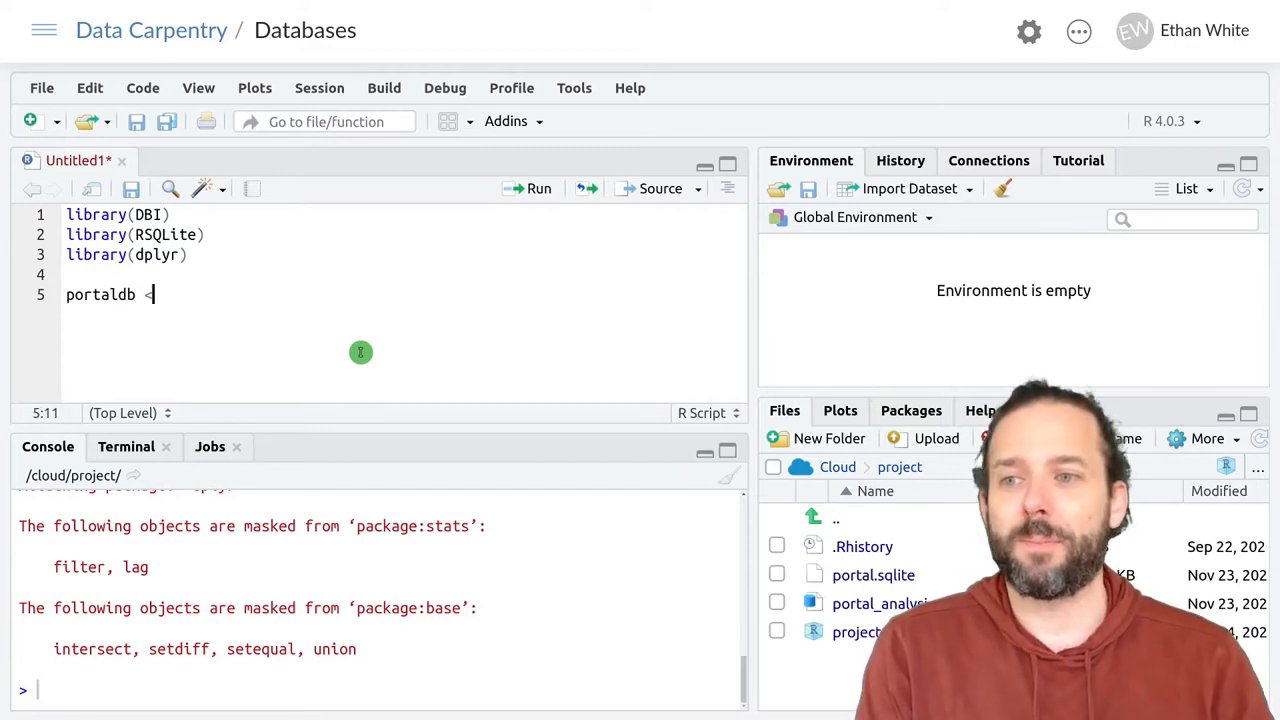
type("-")
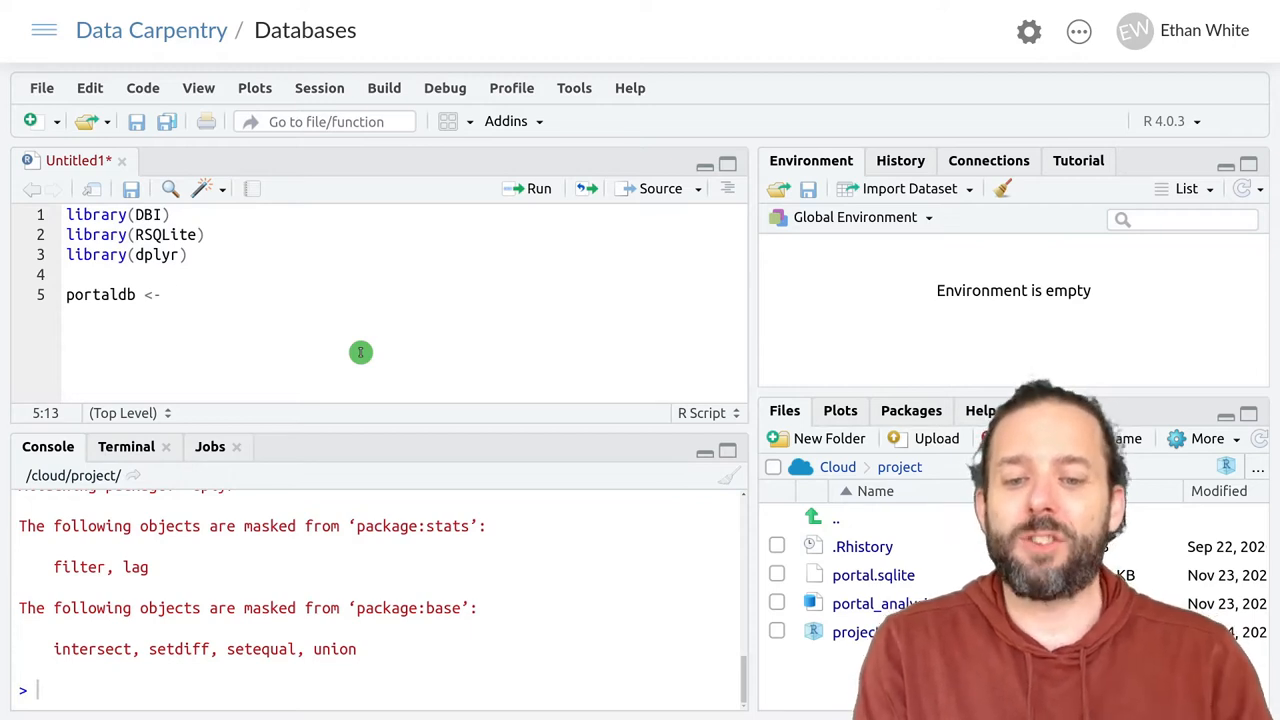
type("dbConnect")
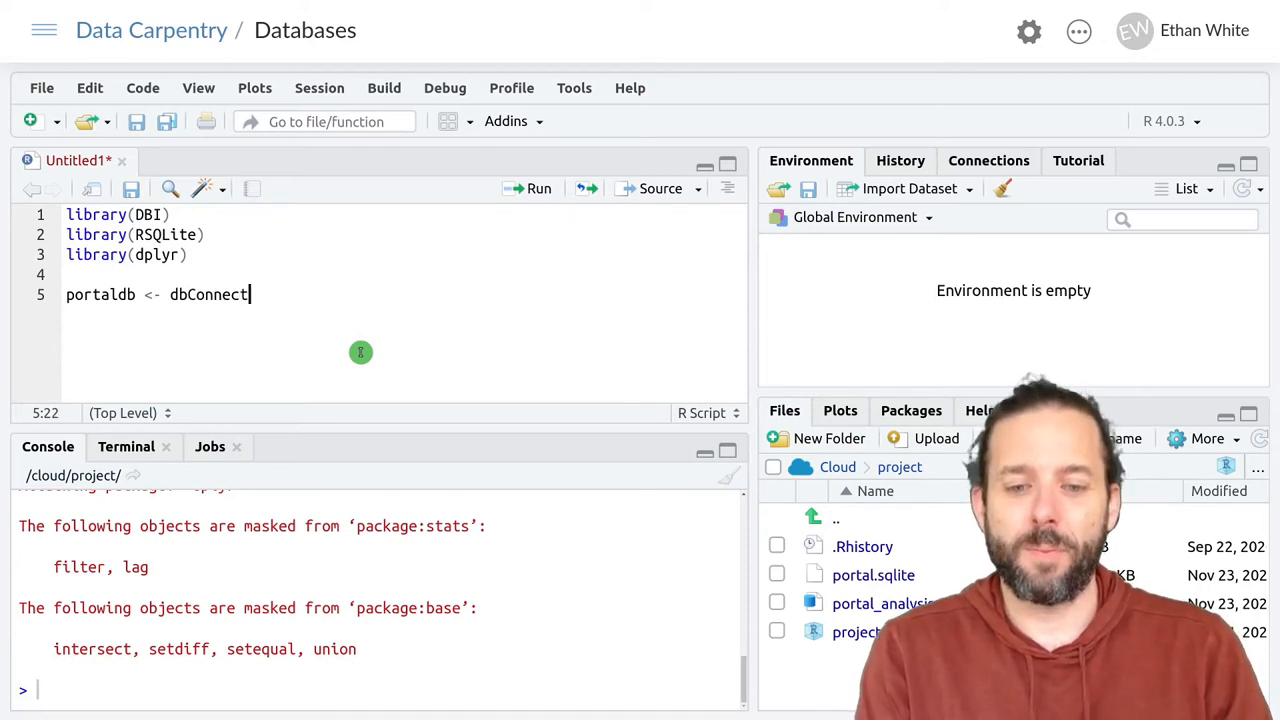
type("(SQLite(),")
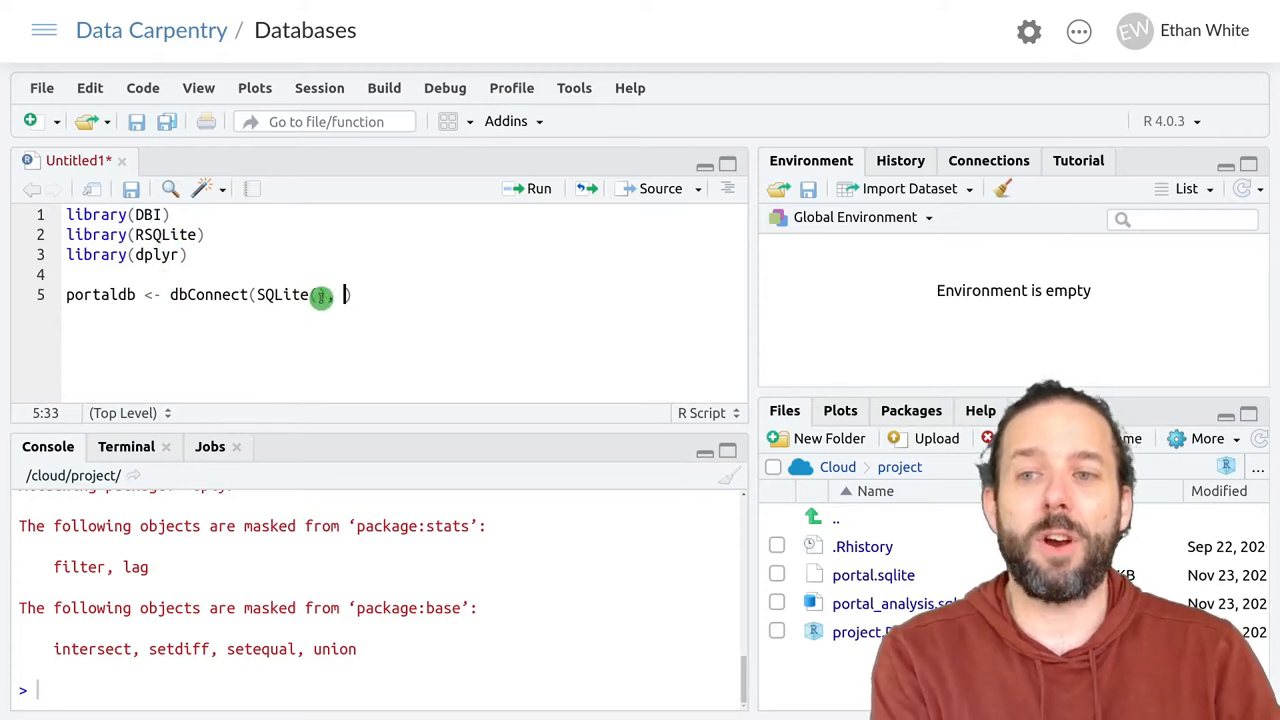
type("),")
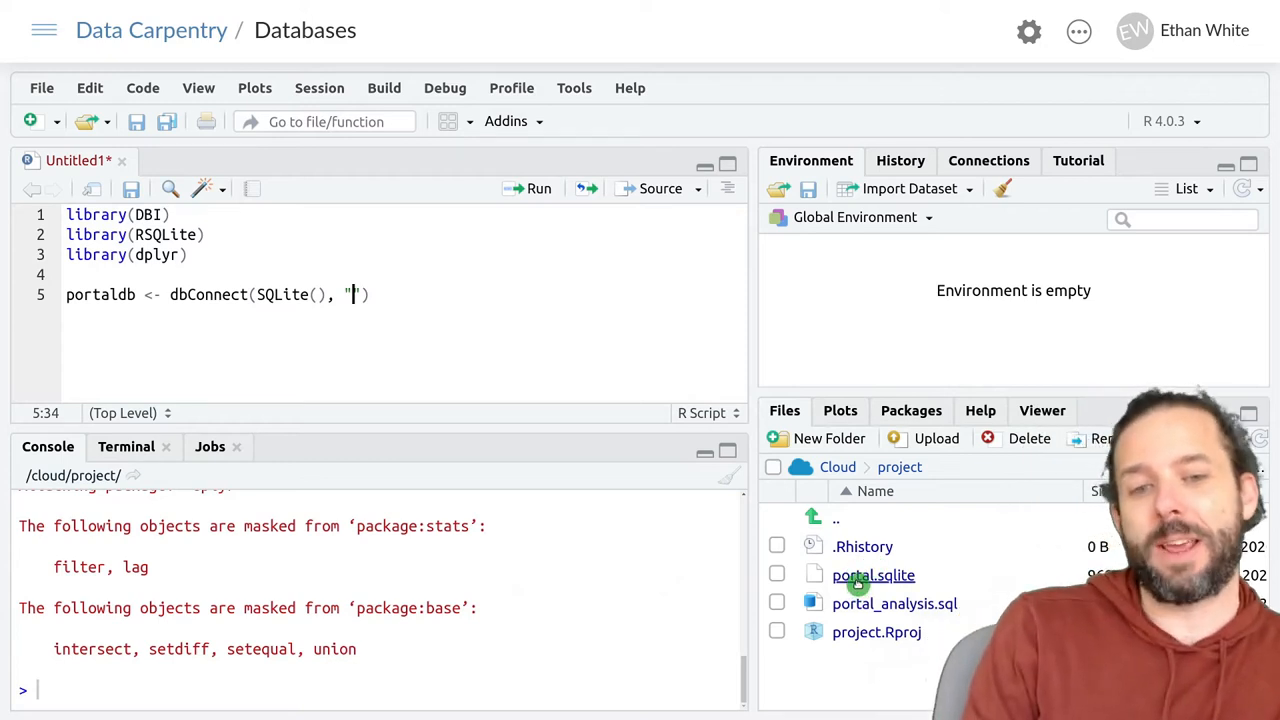
mouse_move(452, 350)
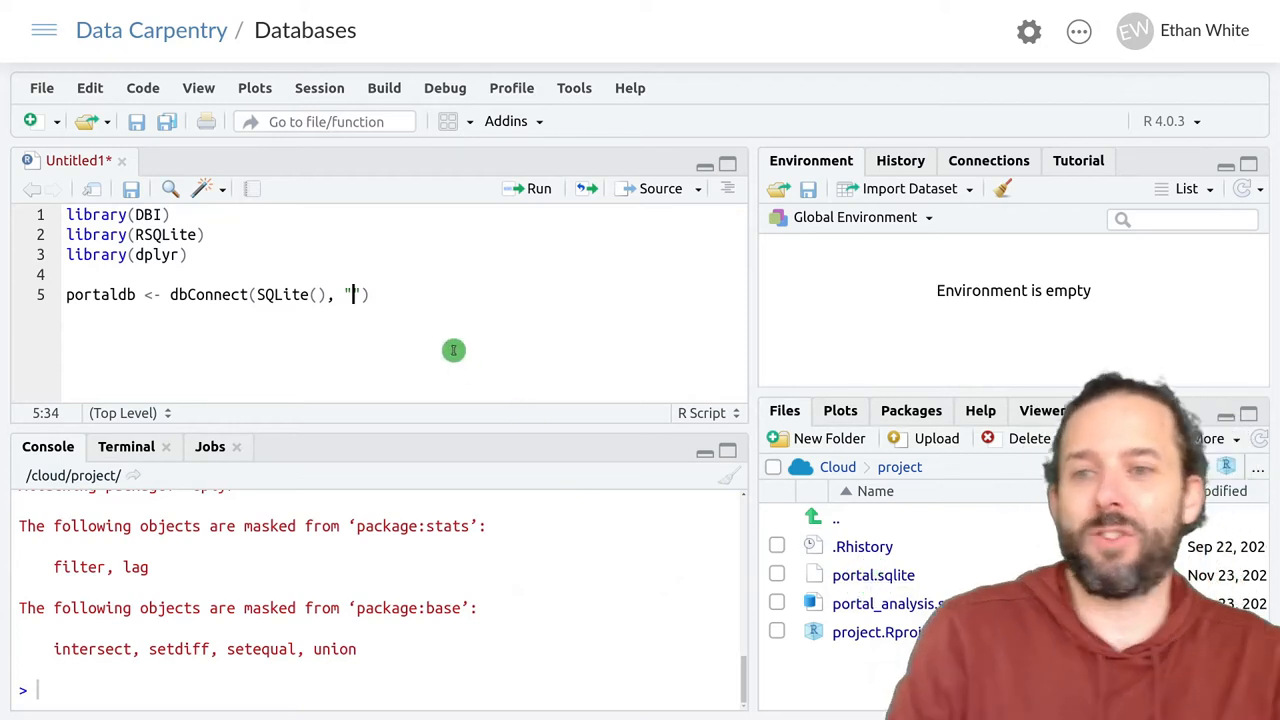
type("portal.sqlite")
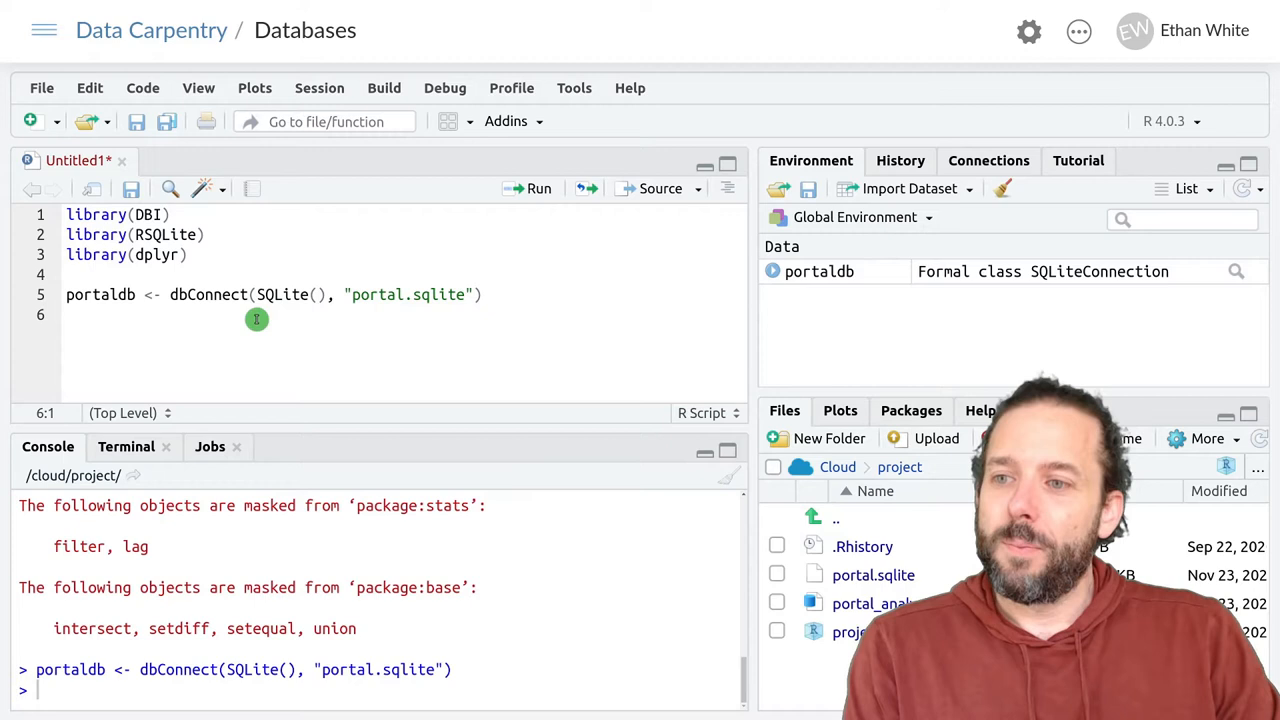
mouse_move(442, 388)
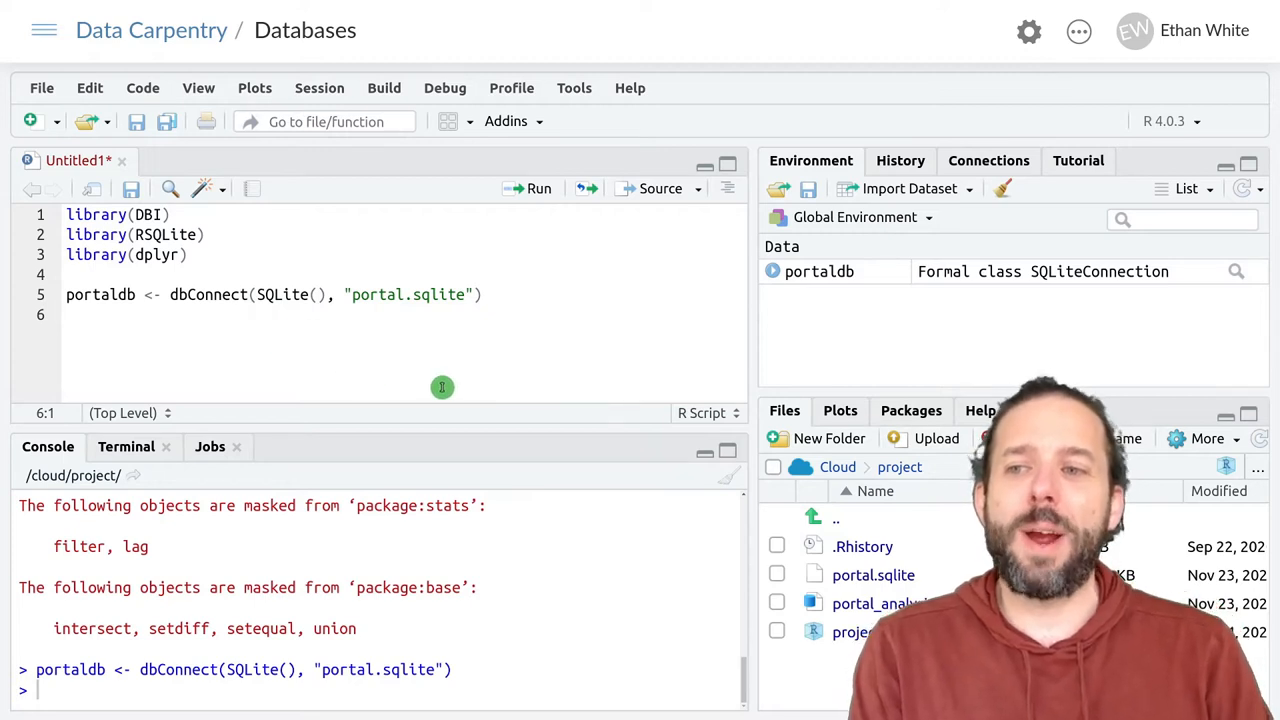
Step: Write portaldb <- dbConnect(RSQLite::SQLite(), "portal.sqlite") on line 6
type("portaldb <-")
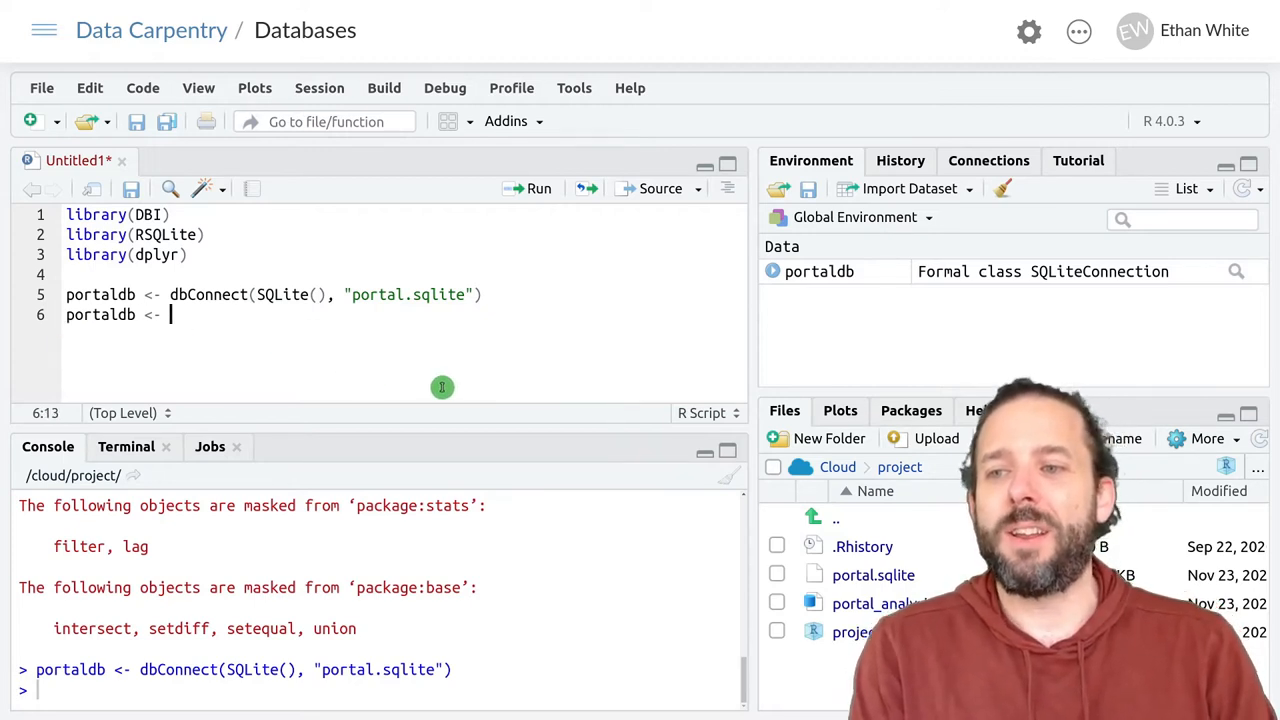
type("dbConnect")
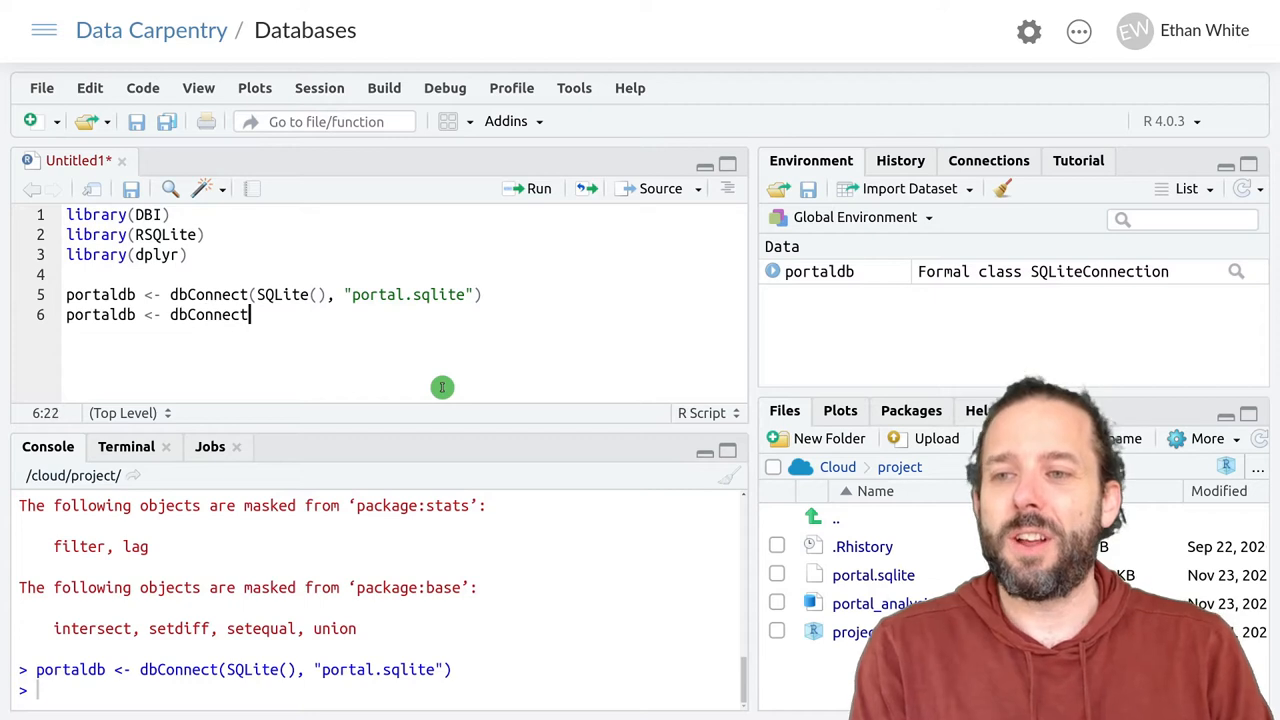
type("(")
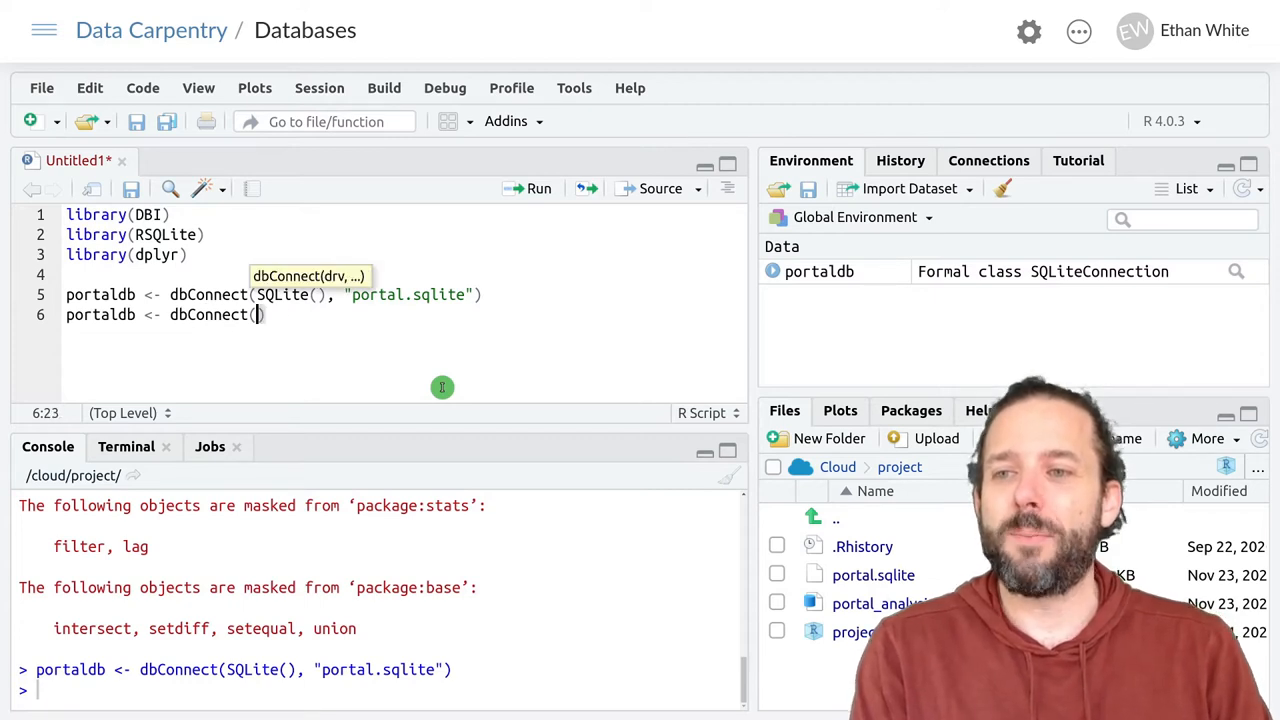
type("RSQL")
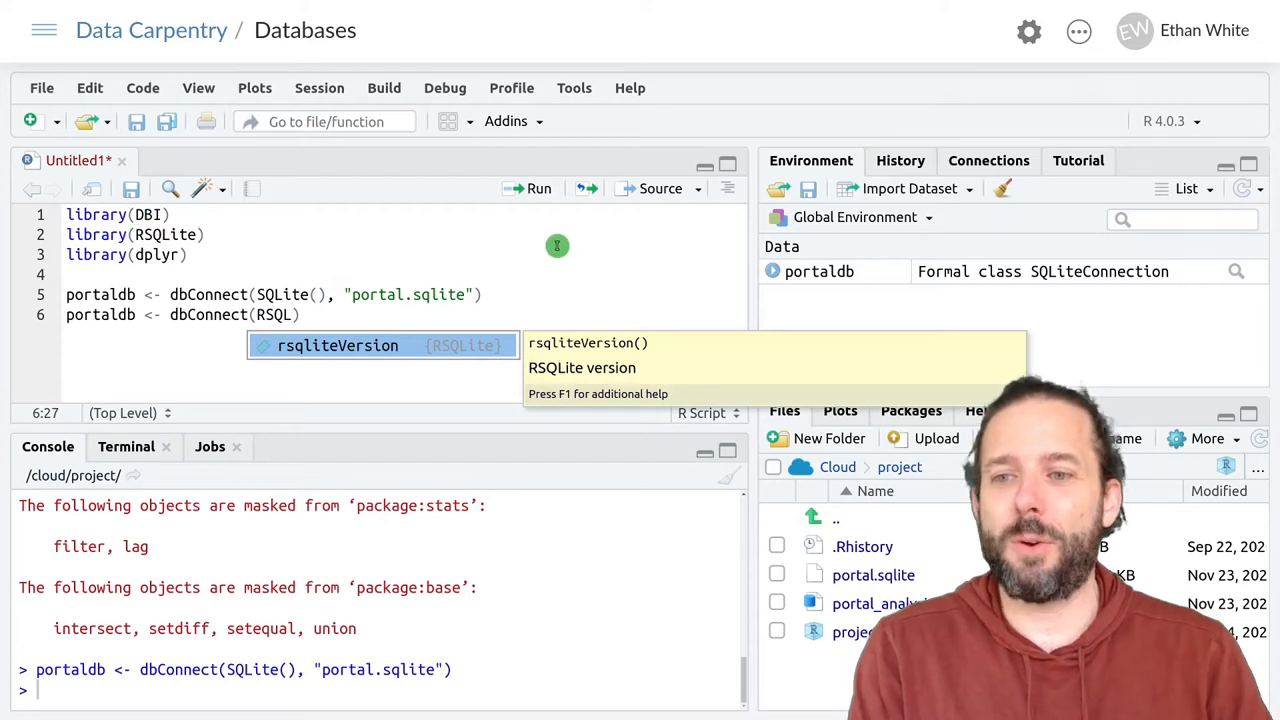
type("::")
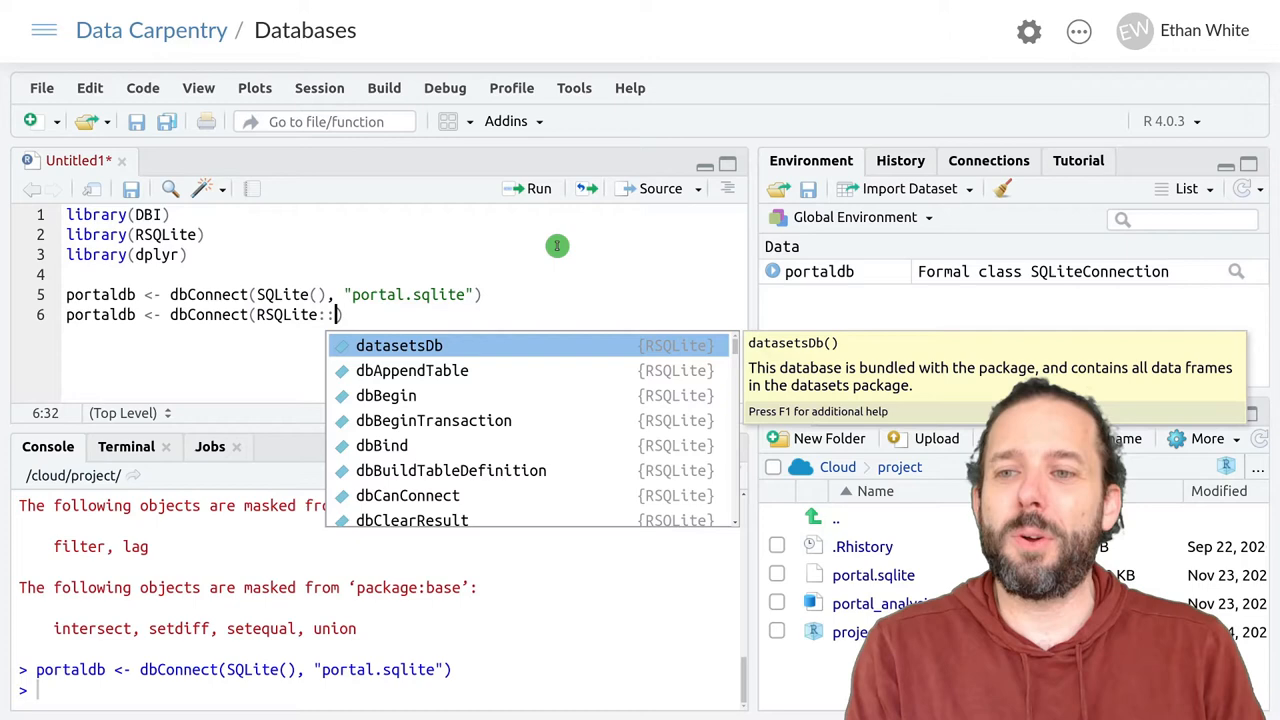
type("SQLite()")
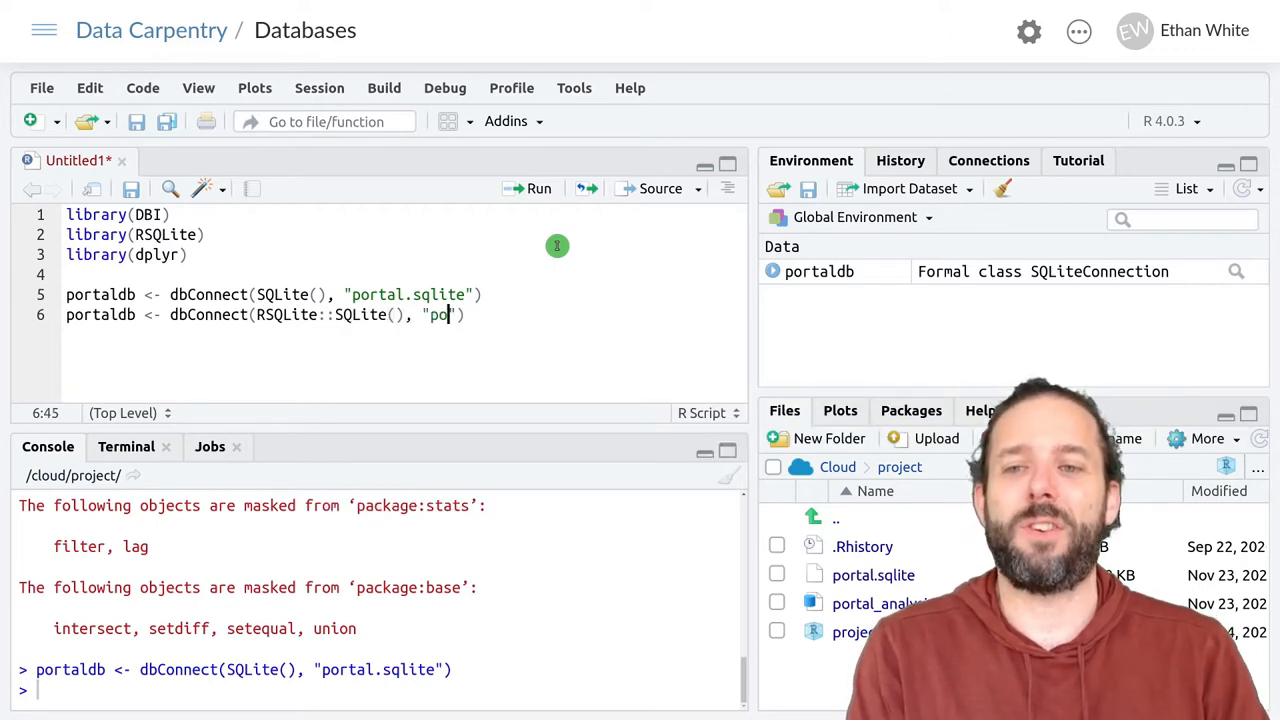
type("rtal.sqlite")
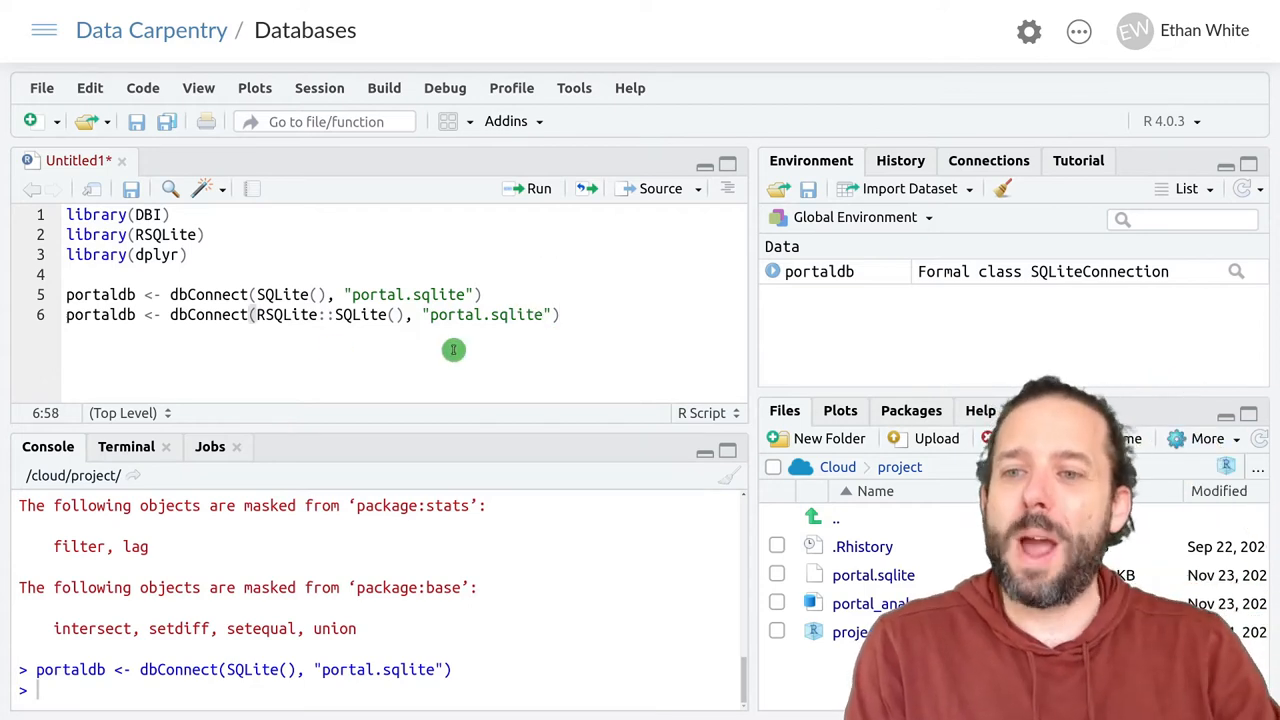
mouse_move(376, 336)
type("db")
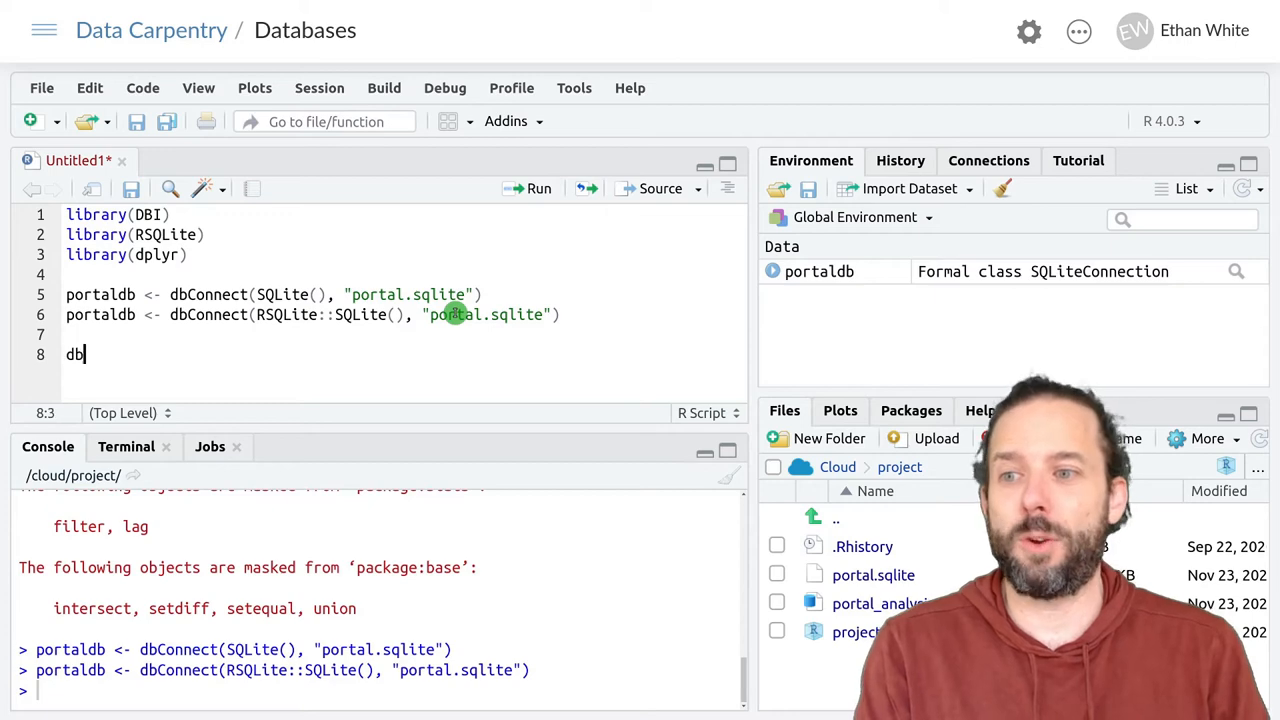
Step: Write and run dbListTables(portaldb), returning plots, species and surveys
type("Lis")
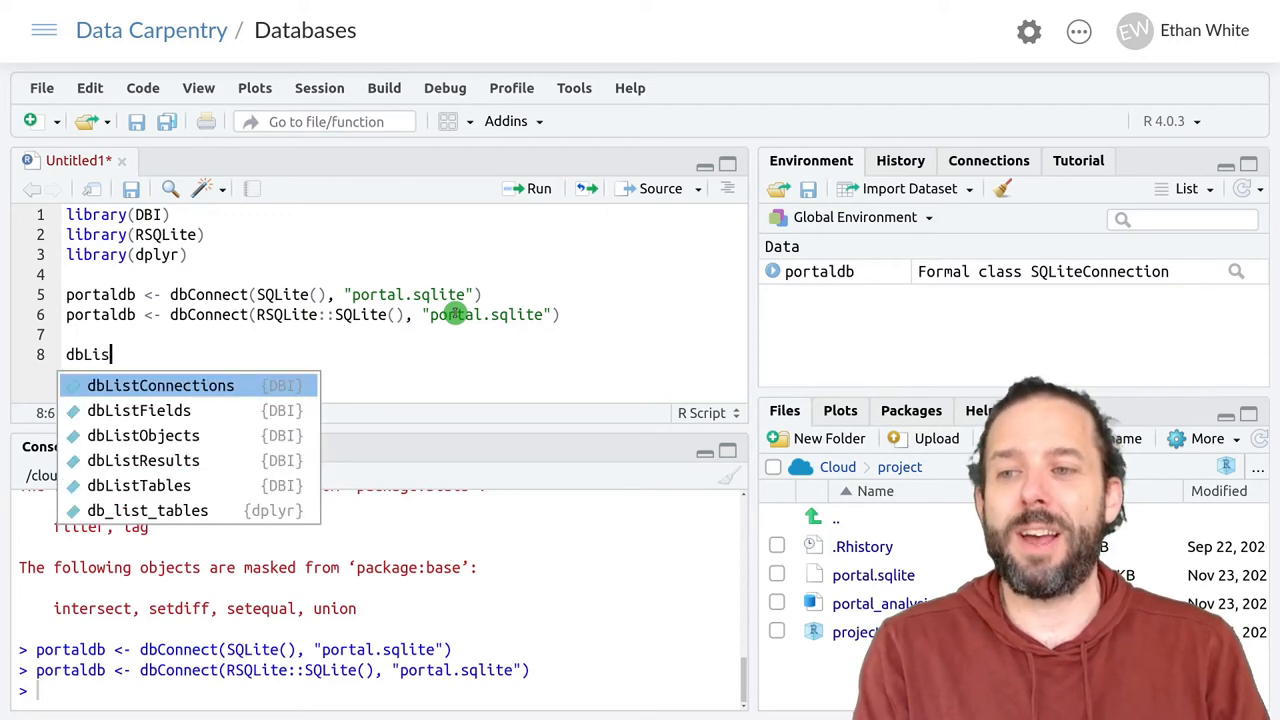
type("tTables(")
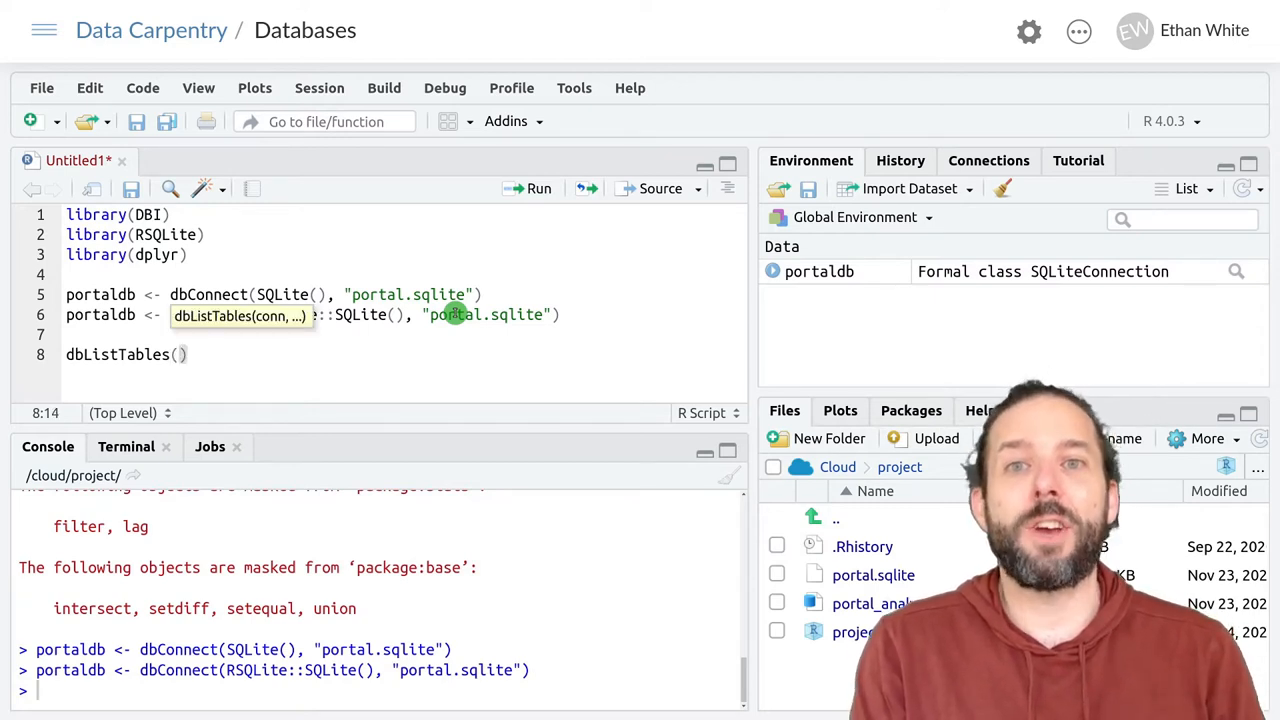
mouse_move(424, 394)
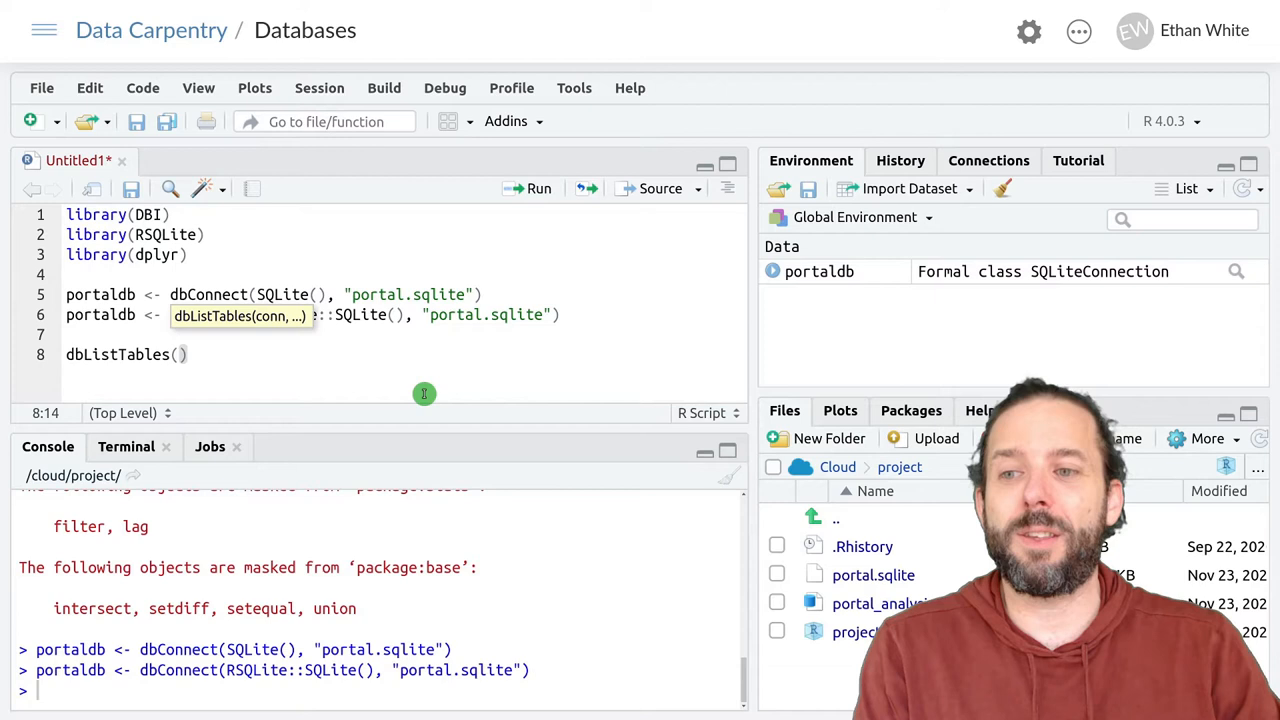
type("portaldb")
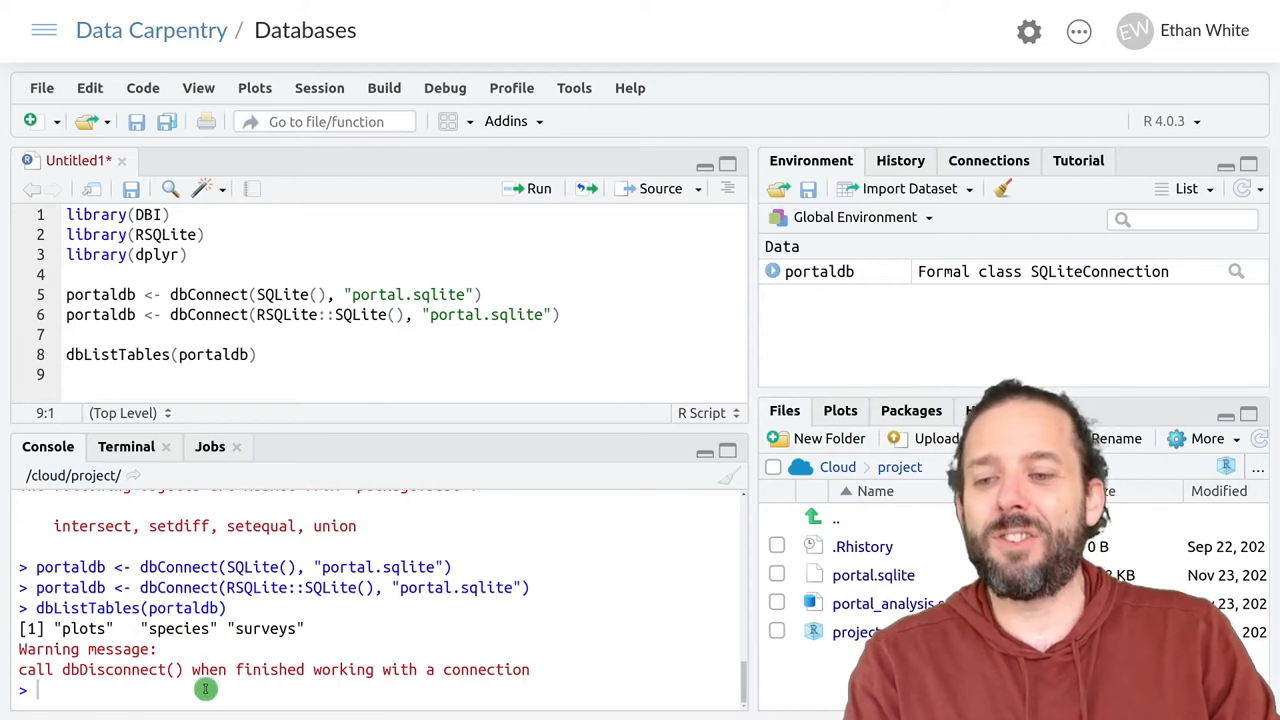
mouse_move(228, 656)
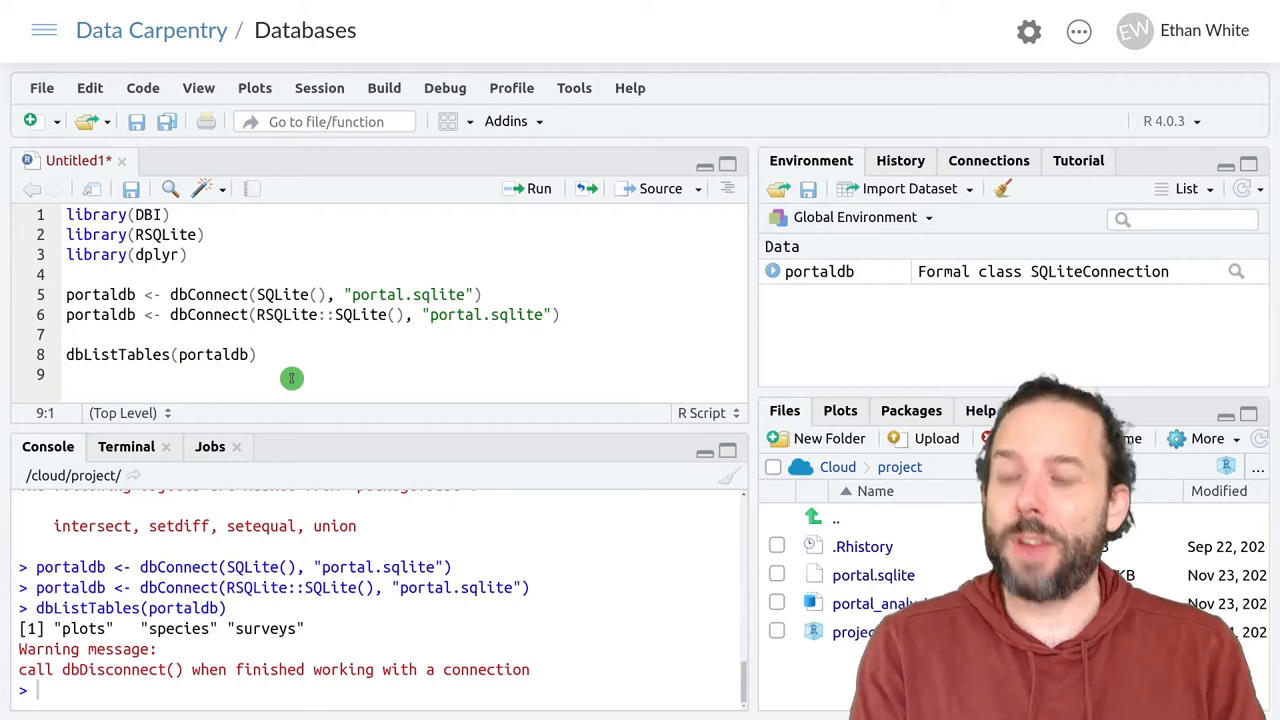
Step: Write and run dbListFields(portaldb, "plots"), returning plot_id and plot_type
type("db")
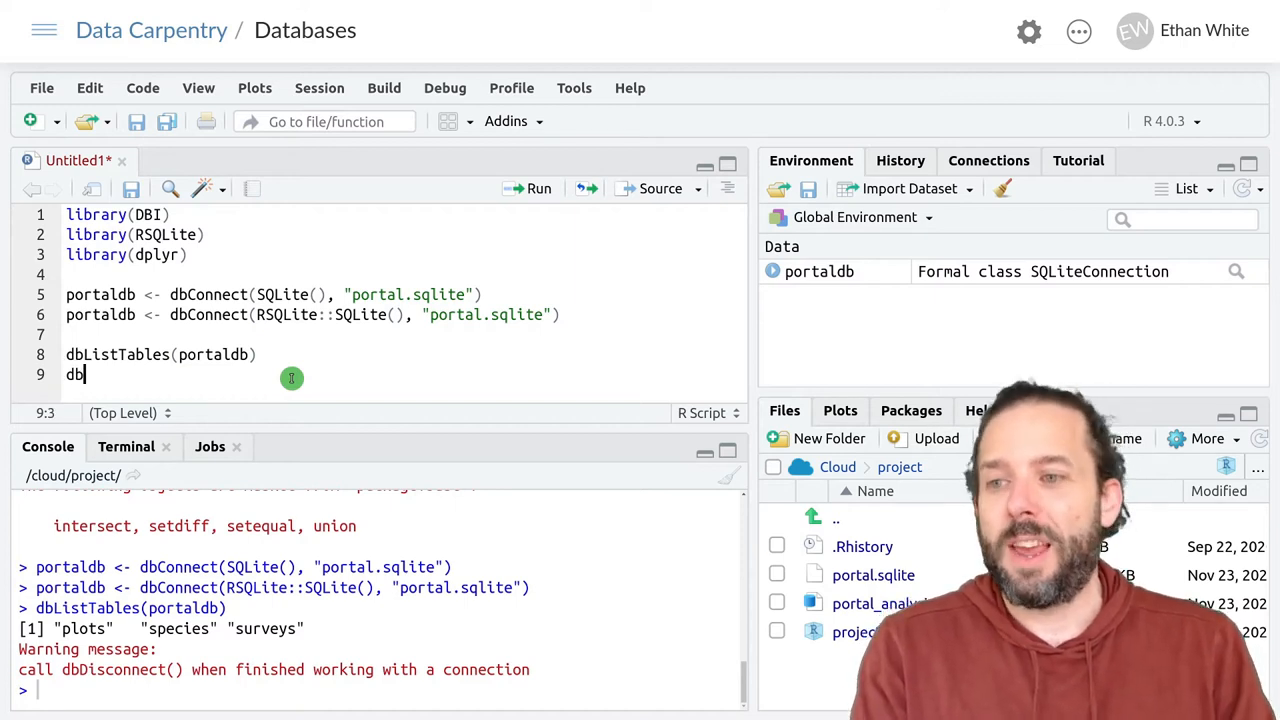
type("List")
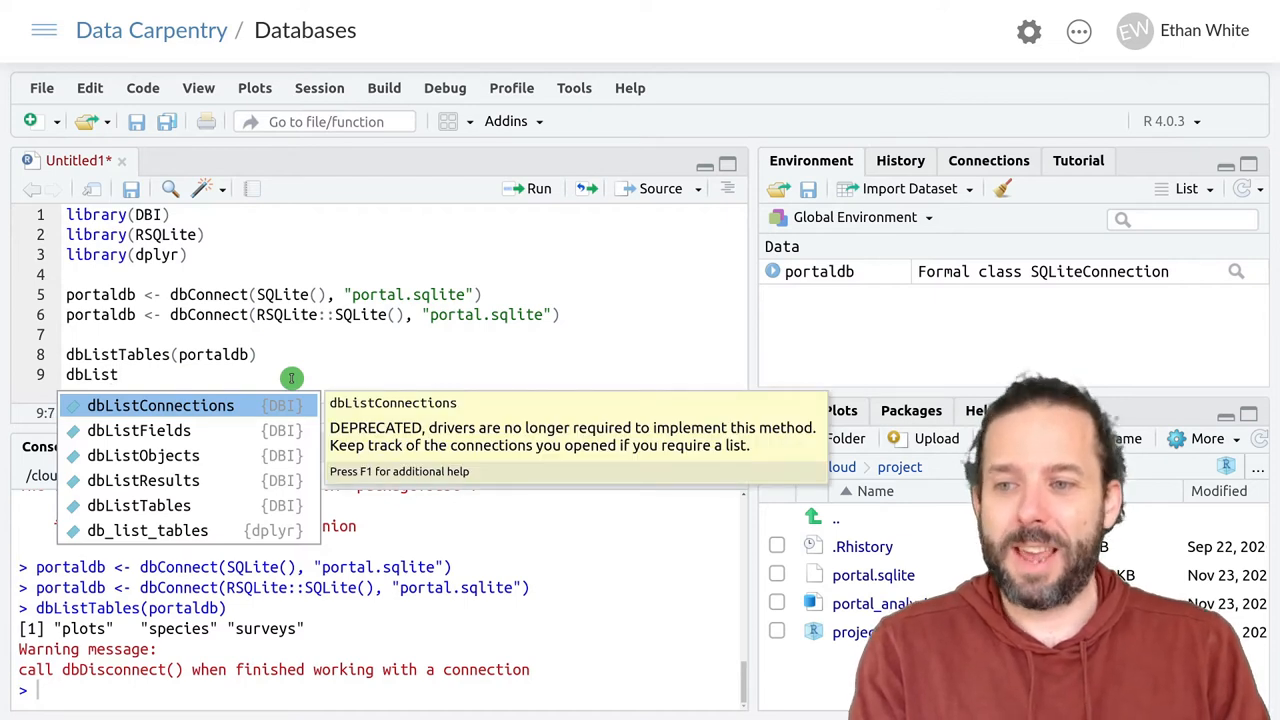
type("Field(")
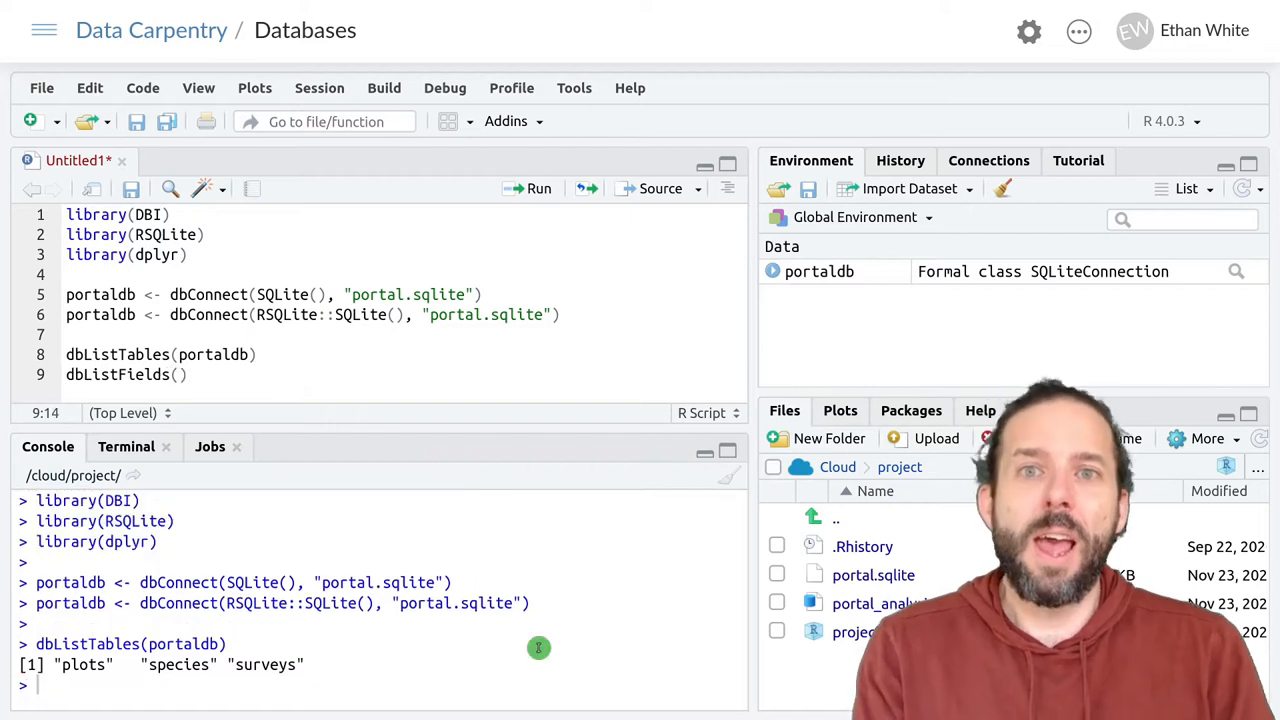
type("portaldb, \"plots")
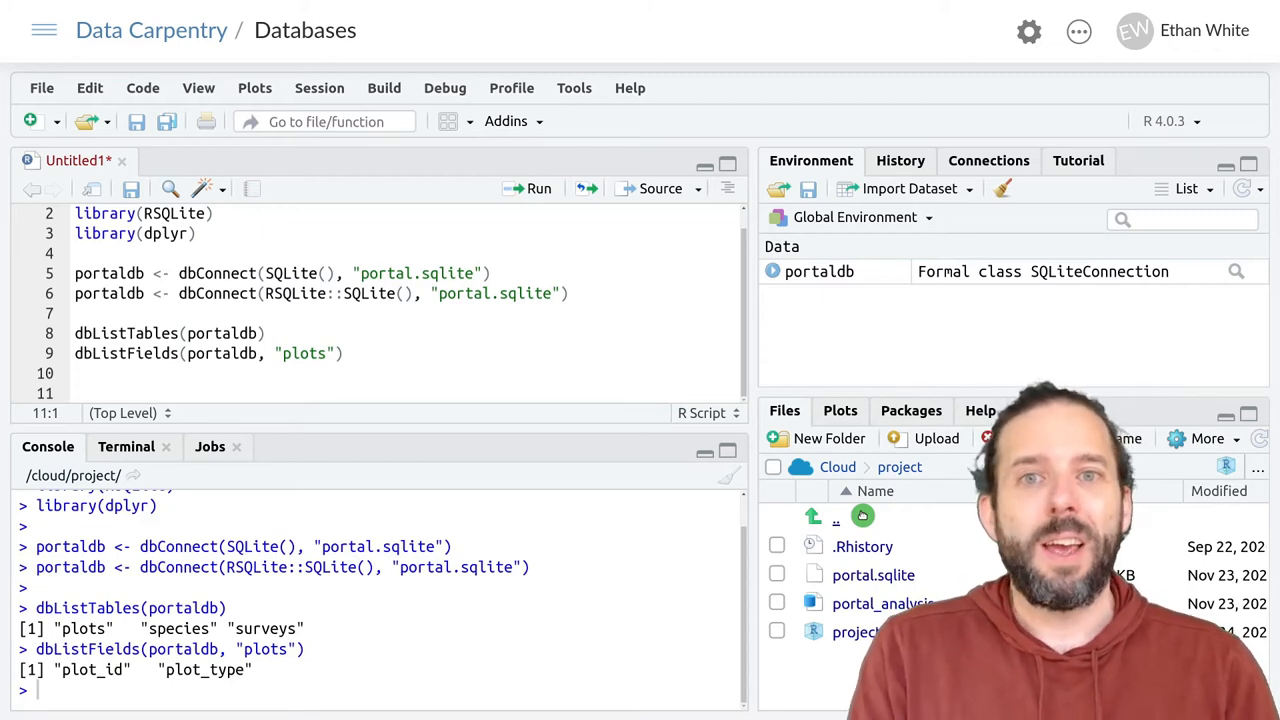
Step: Write and run surveys <- tbl(portaldb, "surveys") on line 11, printing the lazy table
type("surveys")
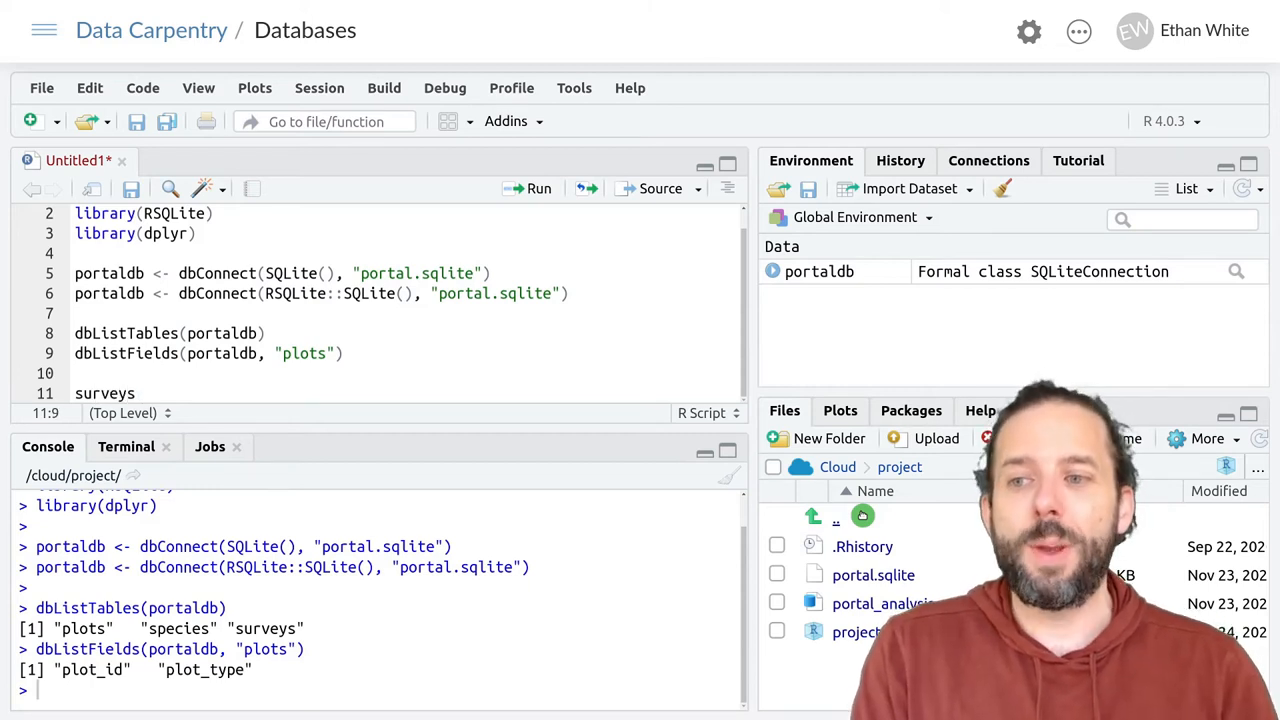
type("<-")
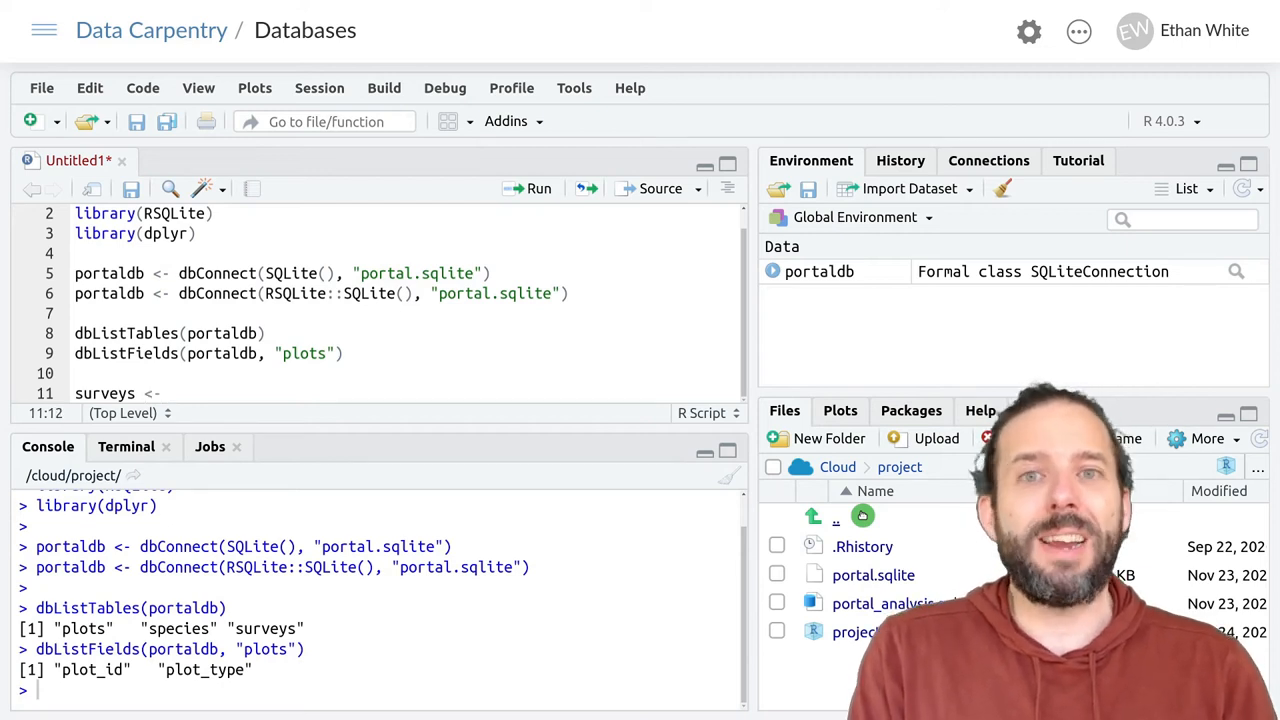
type("tbl(")
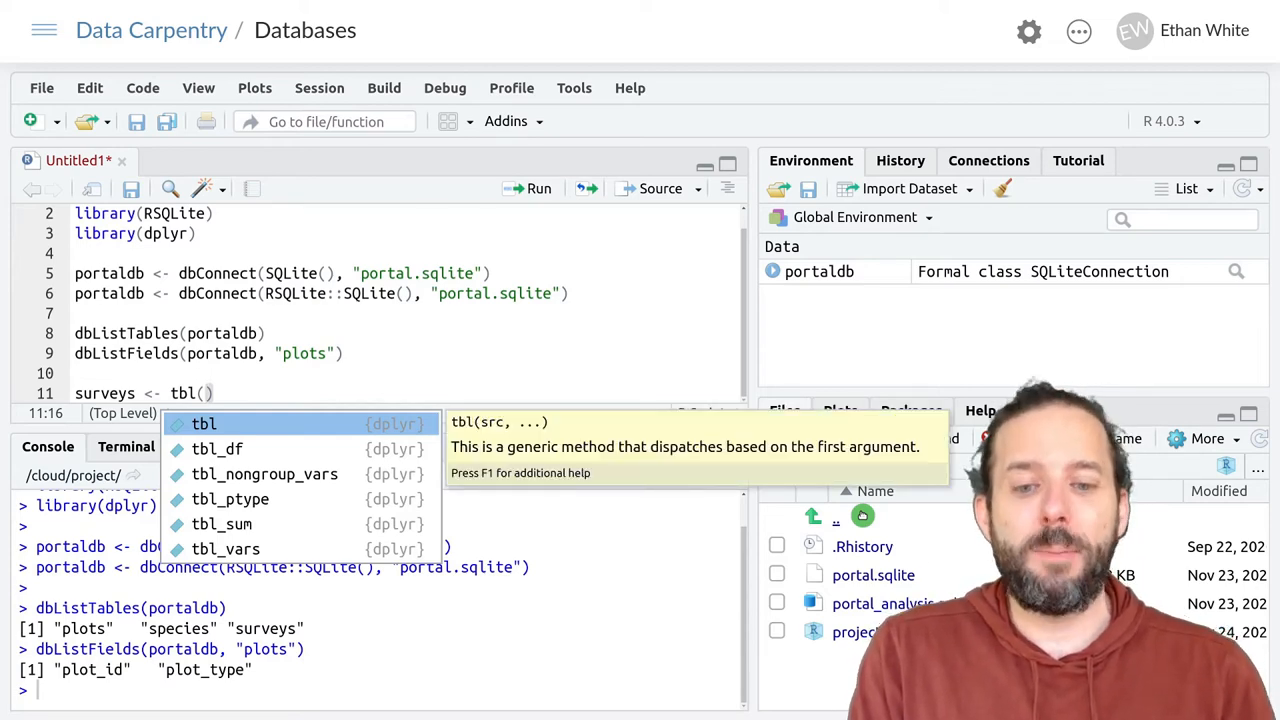
type("portaldb")
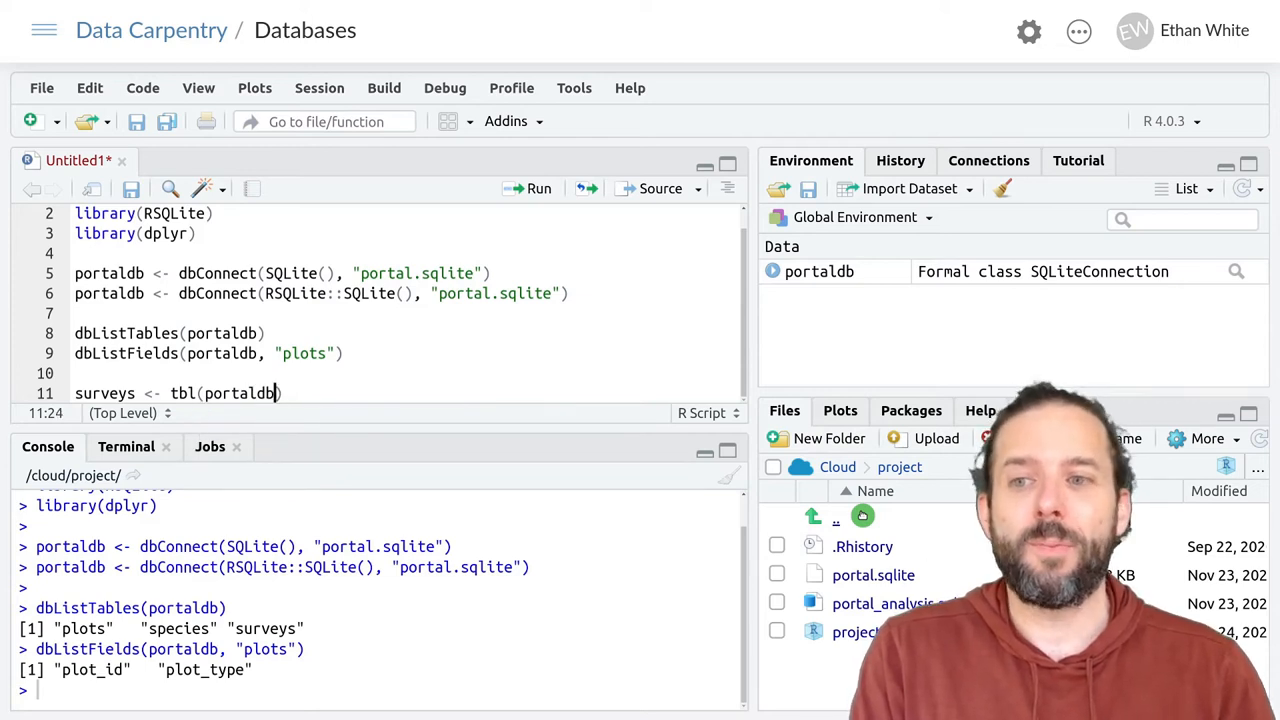
type("\"survey\"")
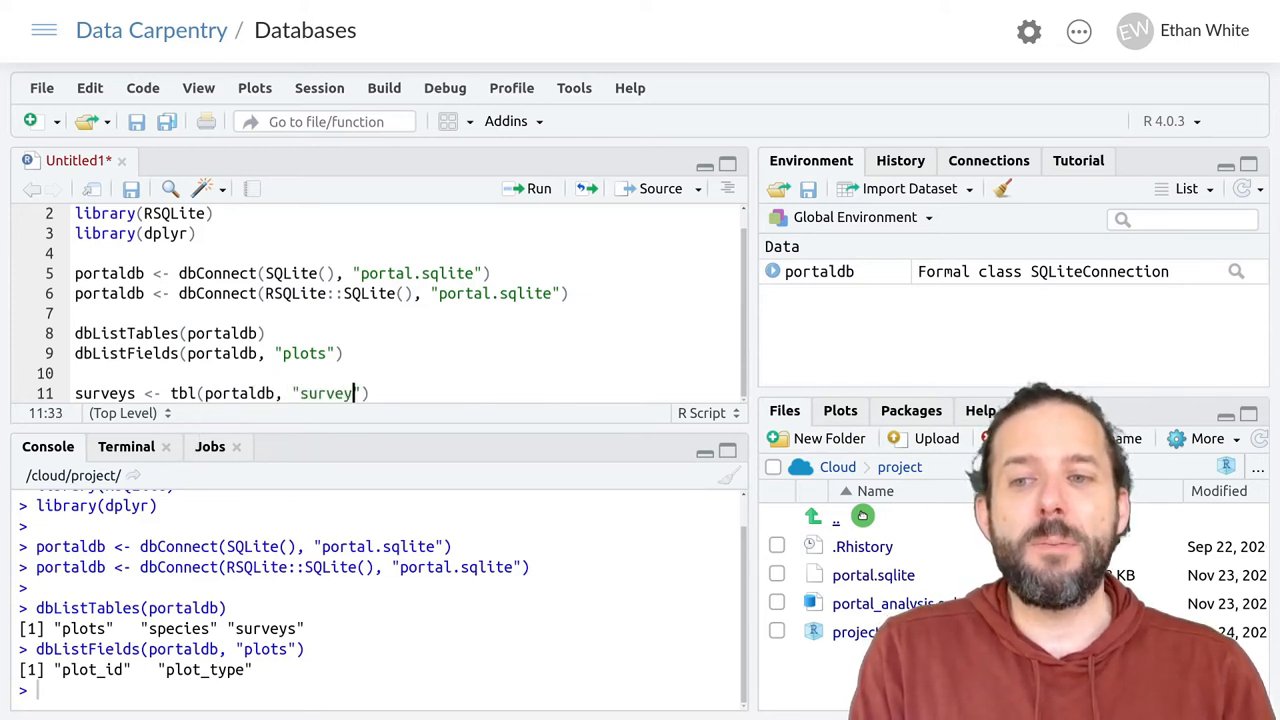
type("s")
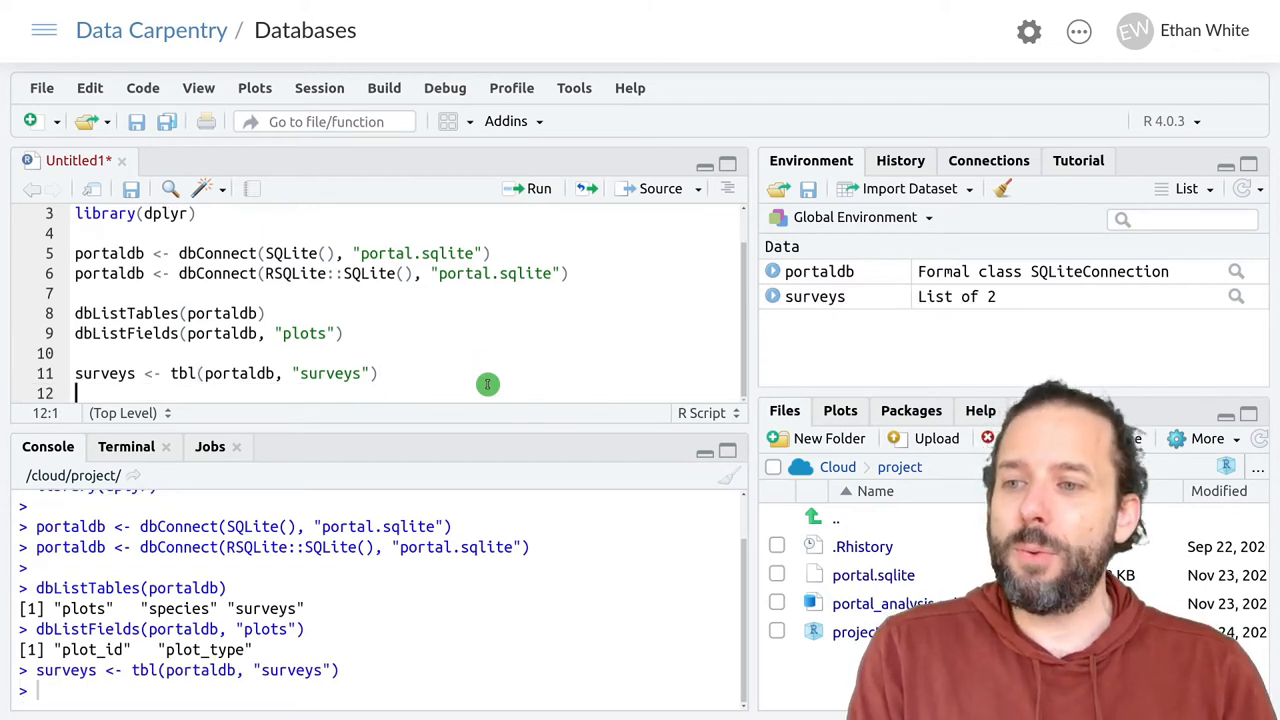
type("surveys")
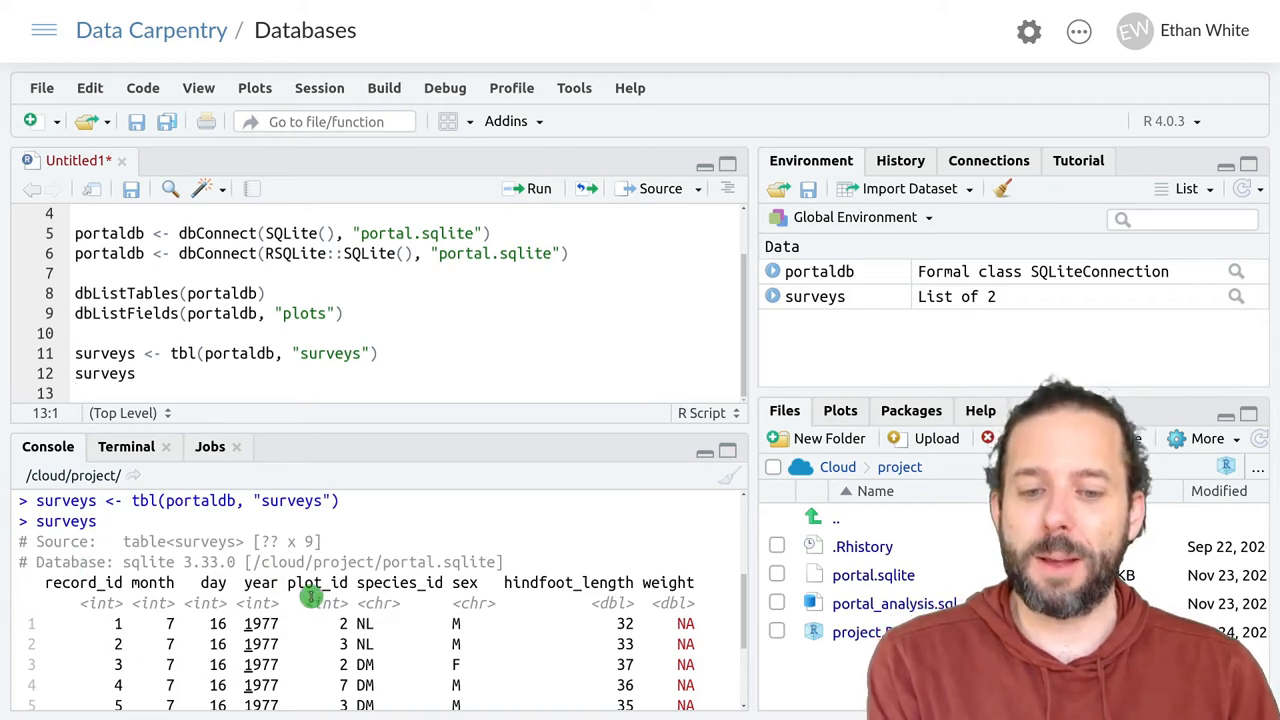
mouse_move(440, 624)
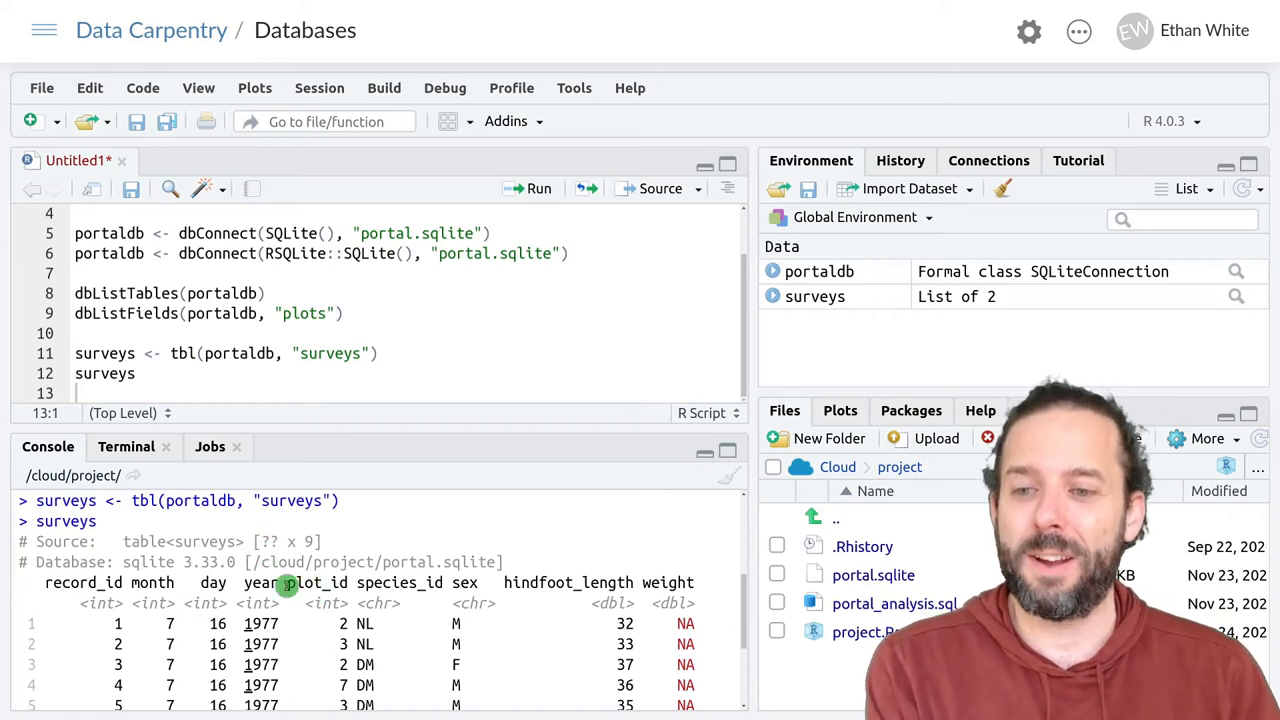
Step: Scroll down through the console preview of the surveys table
scroll("down", 3)
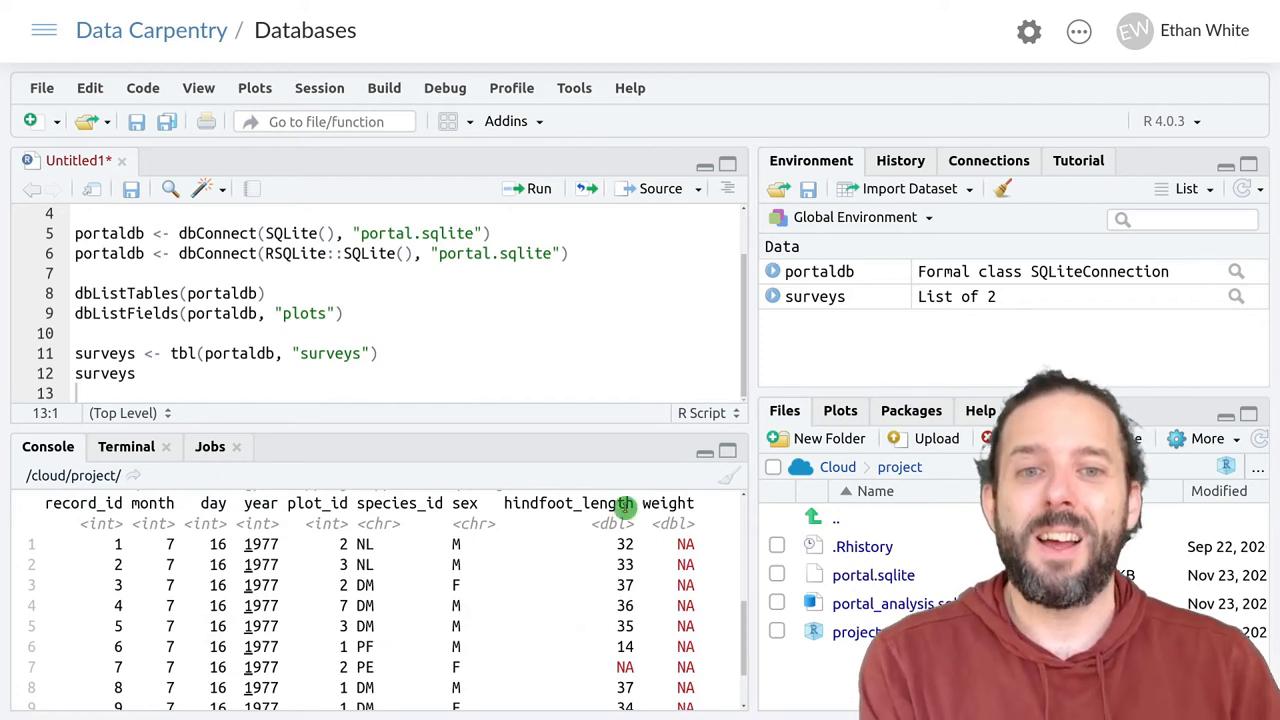
mouse_move(664, 480)
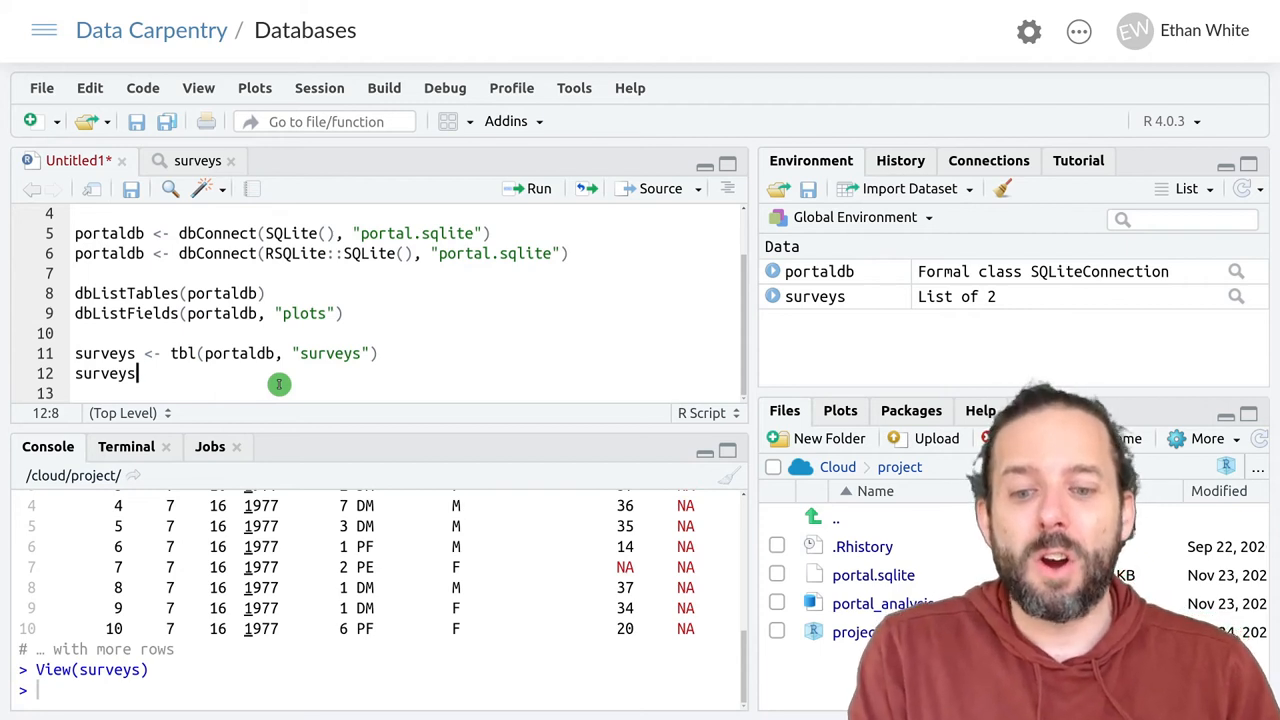
Step: Write surveys_df <- collect(surveys) on a new line 13
key("Return")
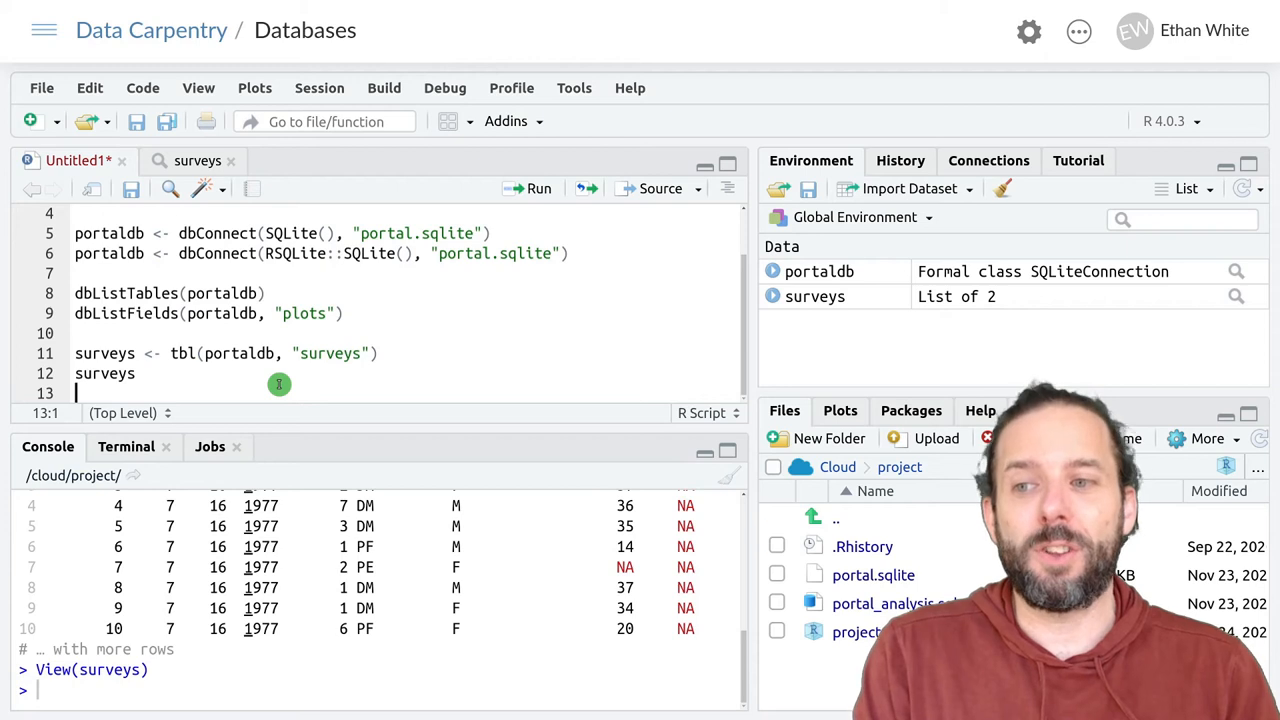
type("s")
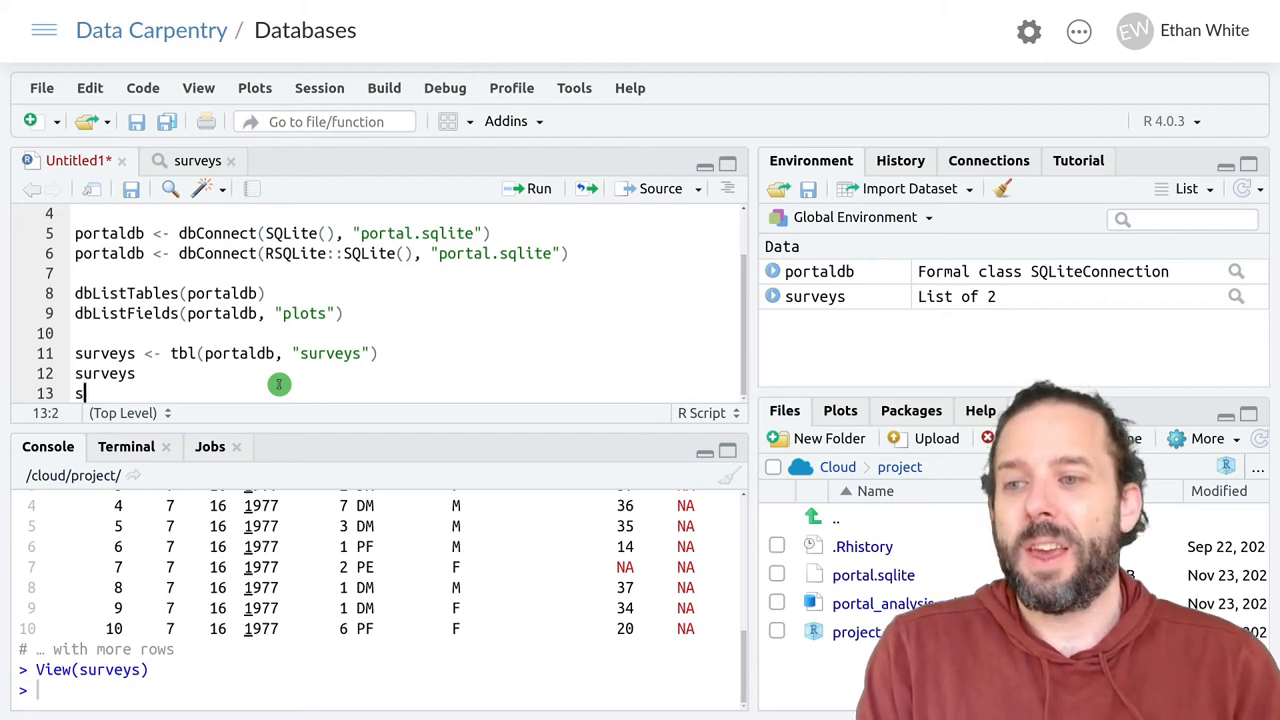
type("u")
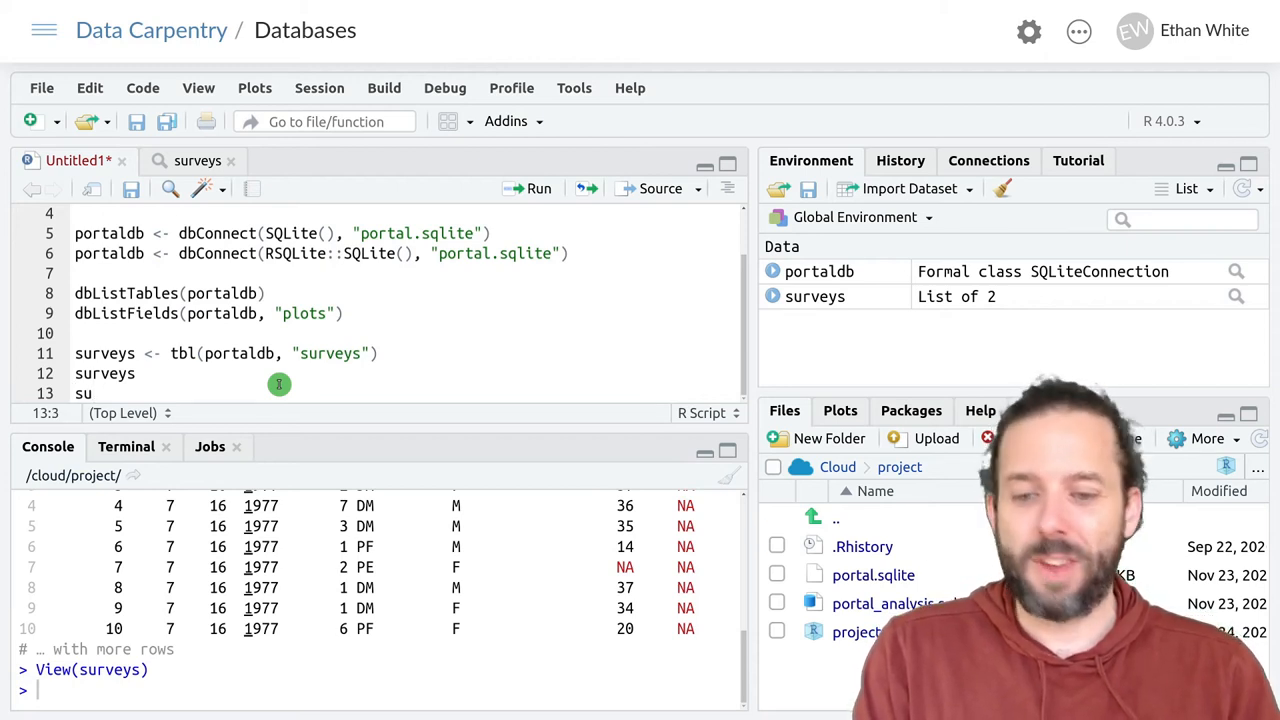
type("rveys_df <-")
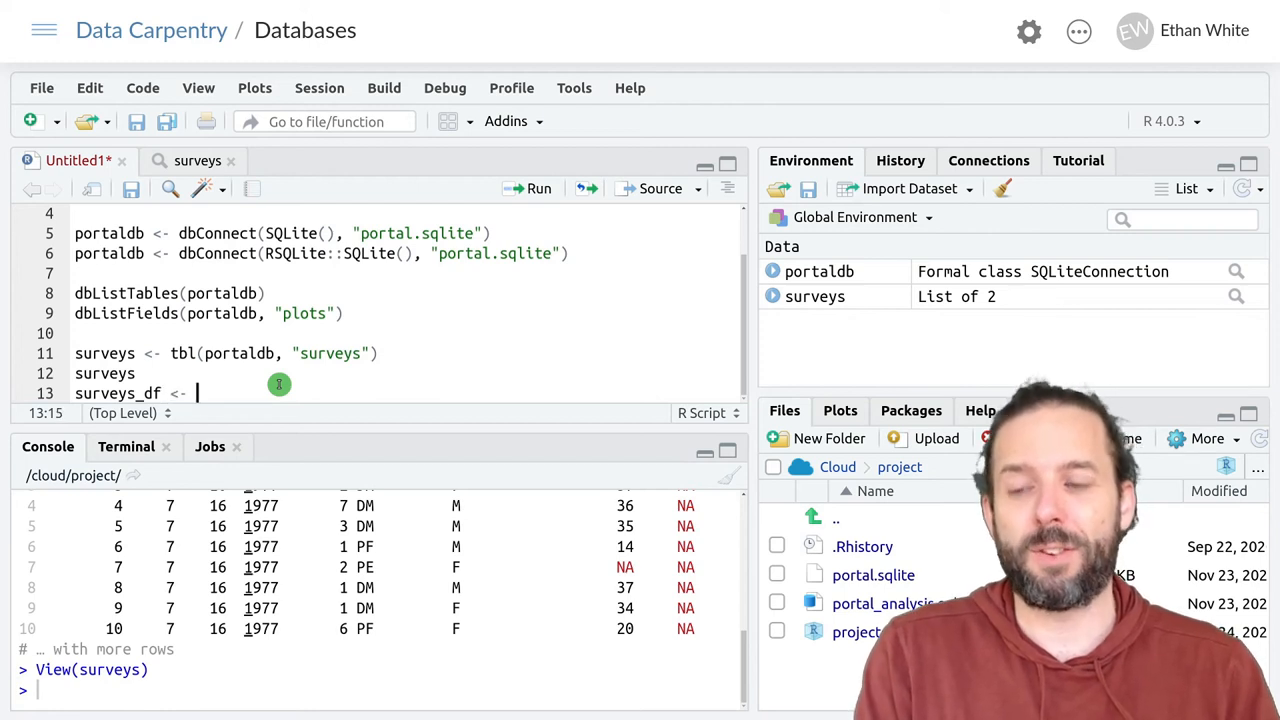
type("collect(")
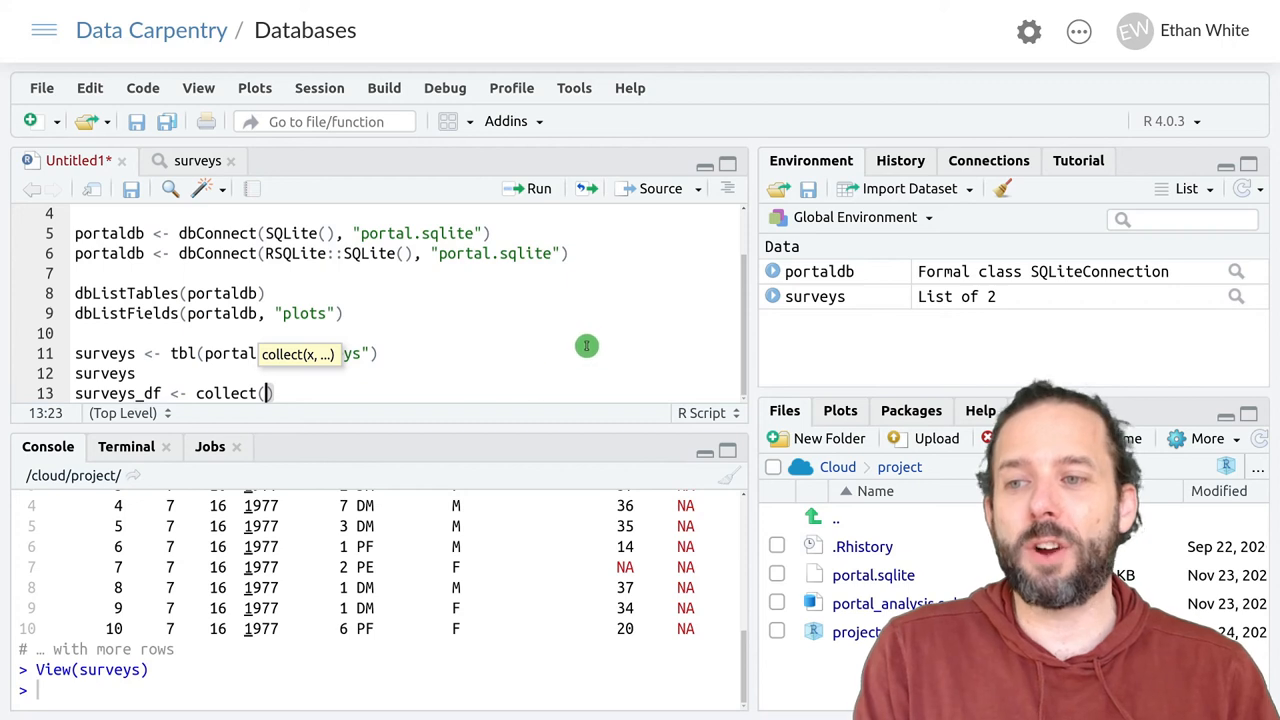
type("surveys")
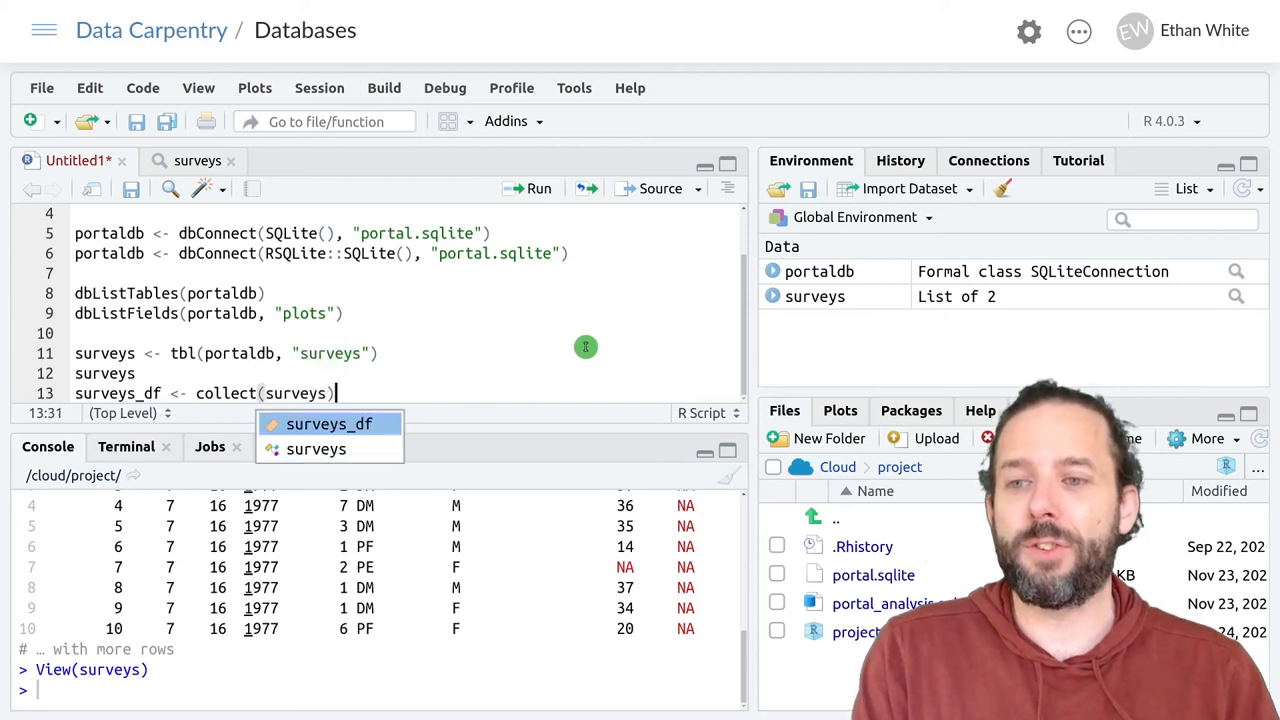
mouse_move(212, 420)
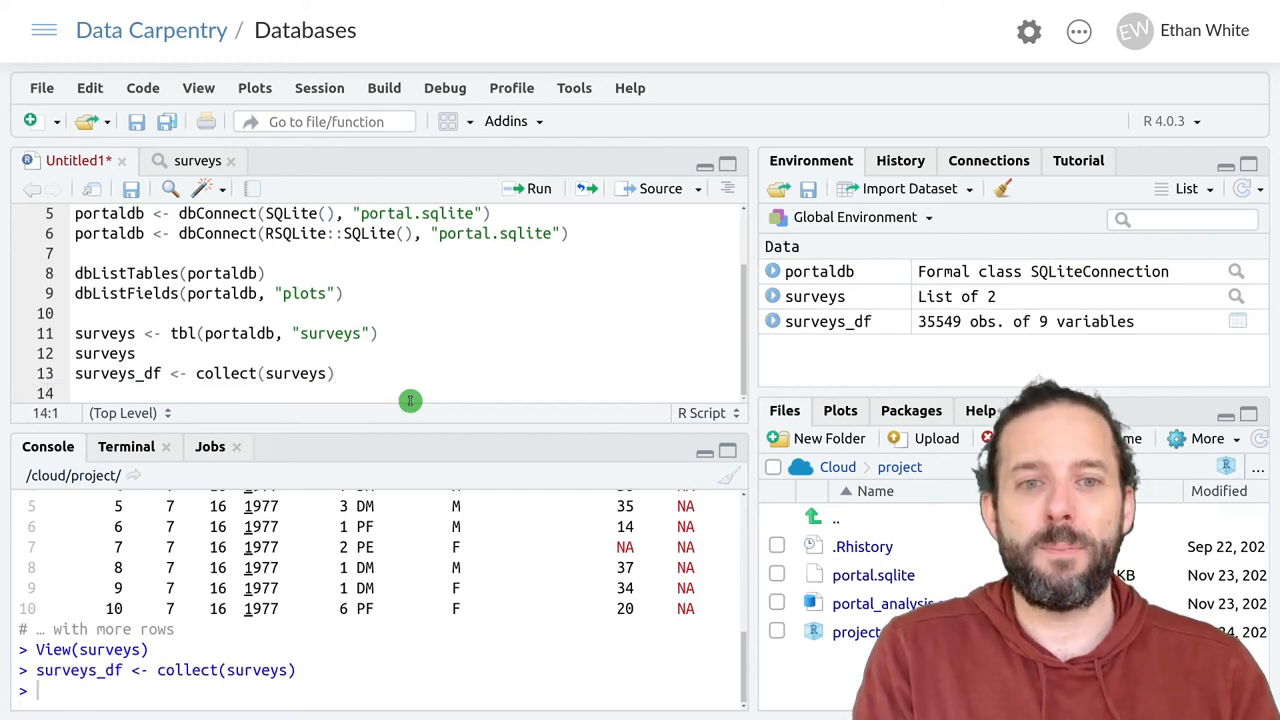
mouse_move(420, 474)
type("View(surveys_df)")
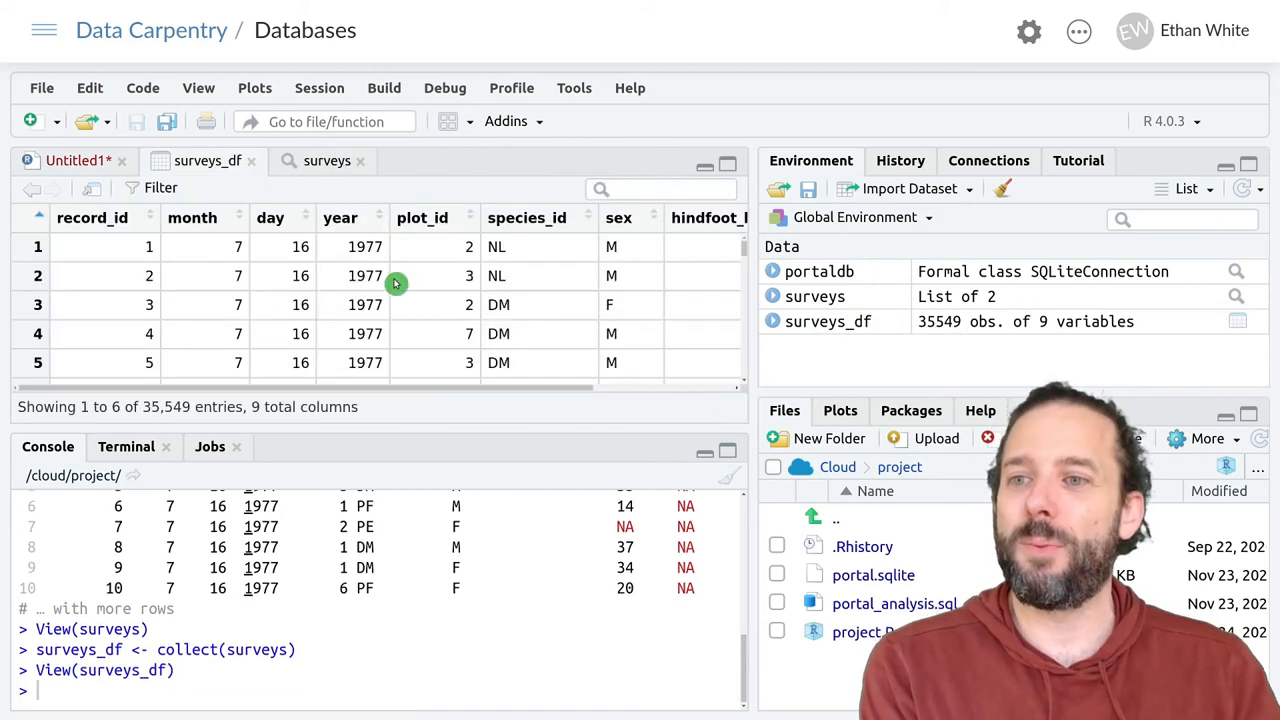
Step: Scroll through the surveys_df data viewer to browse its 35,549 rows across 9 columns
scroll("down", 3)
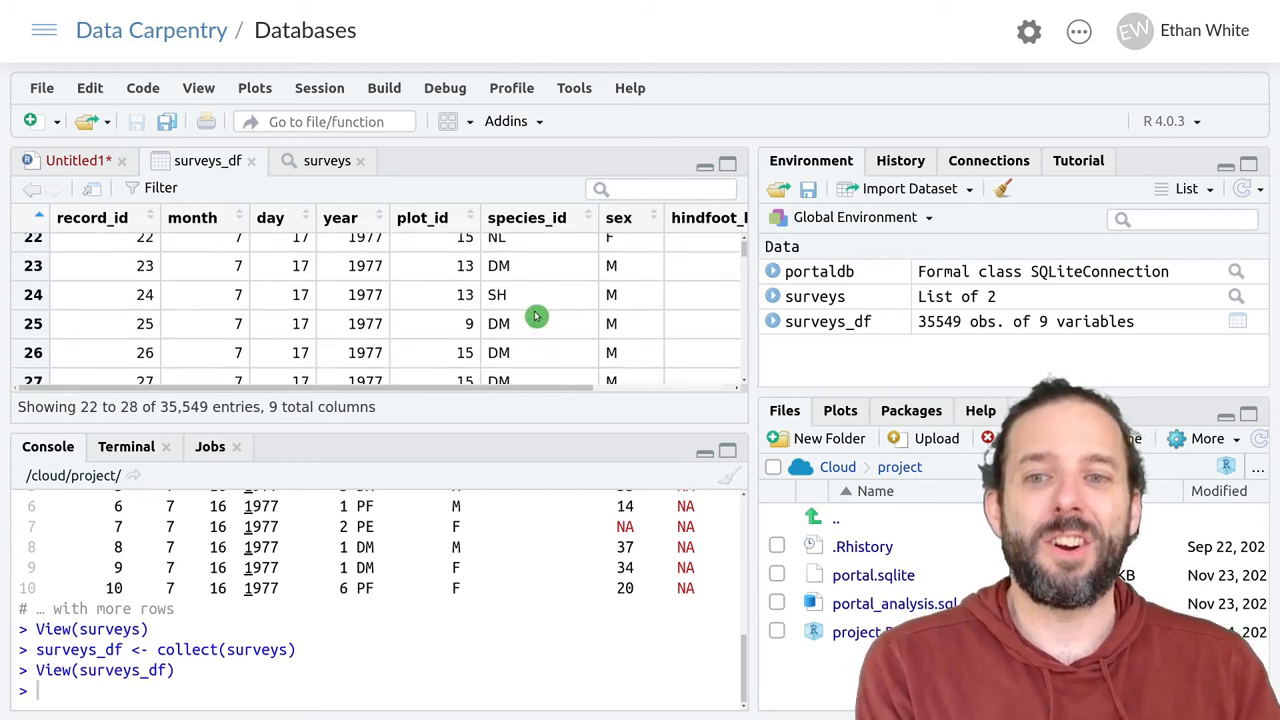
scroll("down", 3)
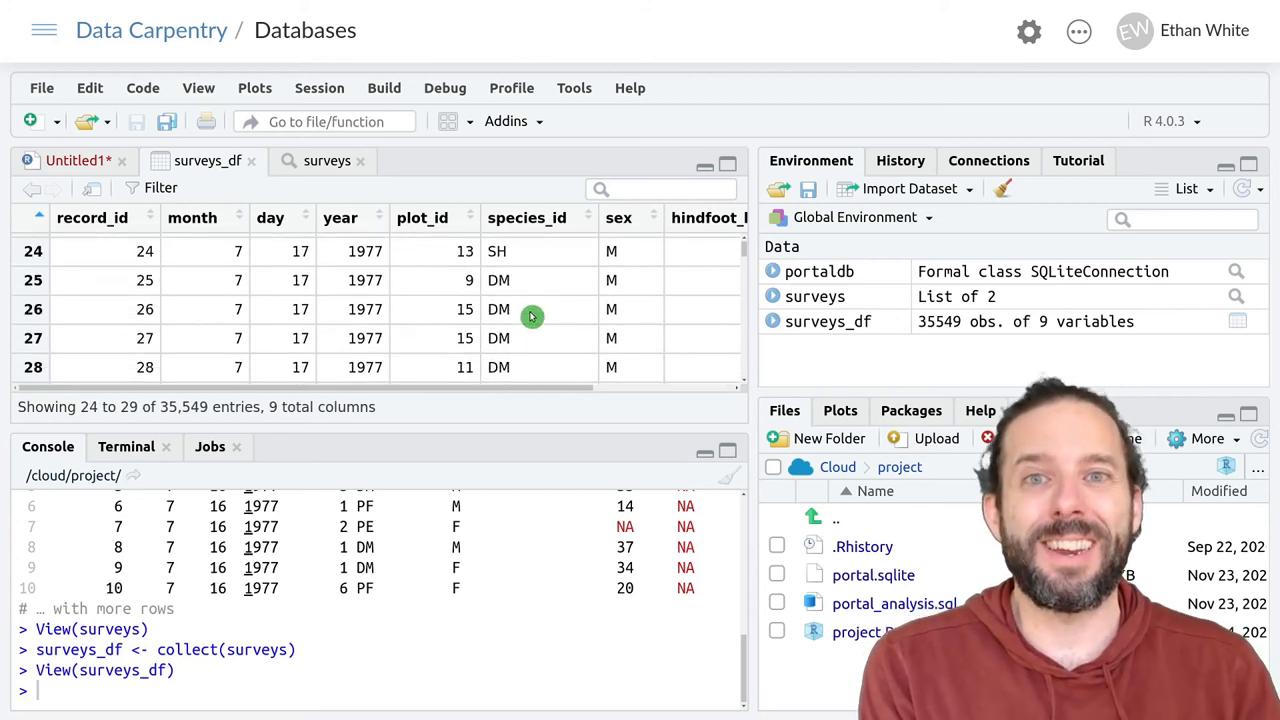
mouse_move(510, 304)
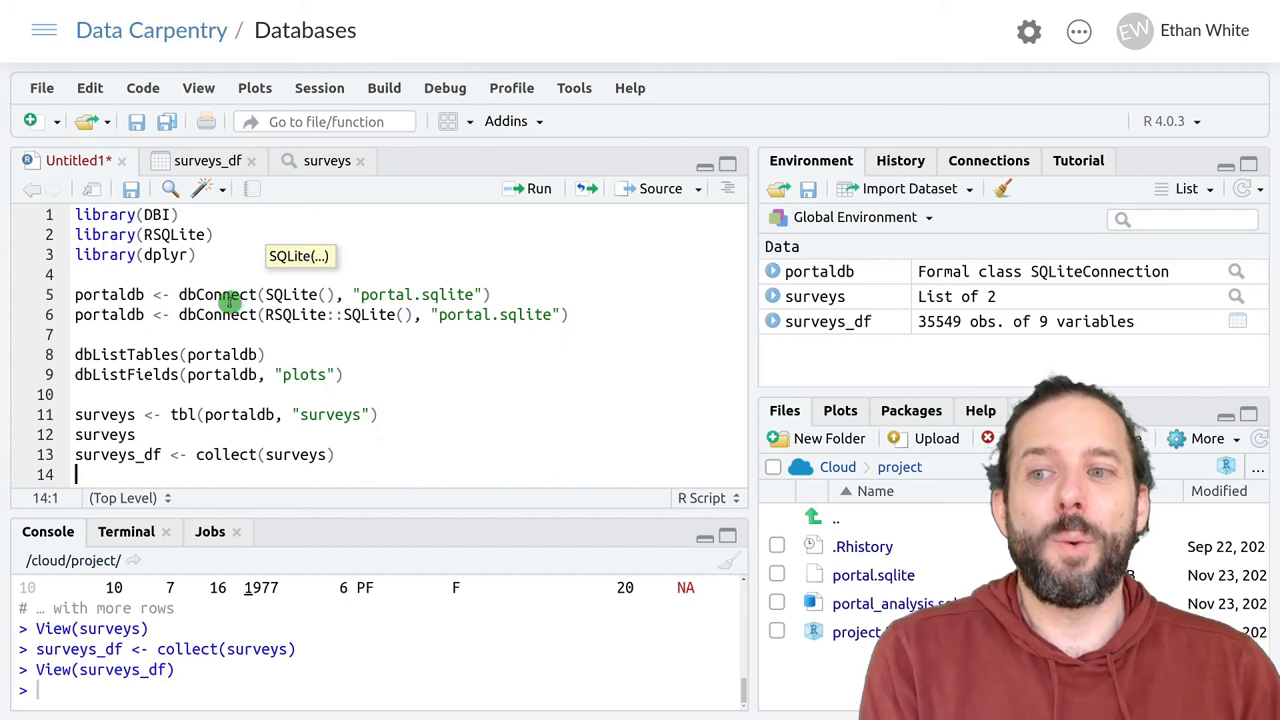
mouse_move(236, 328)
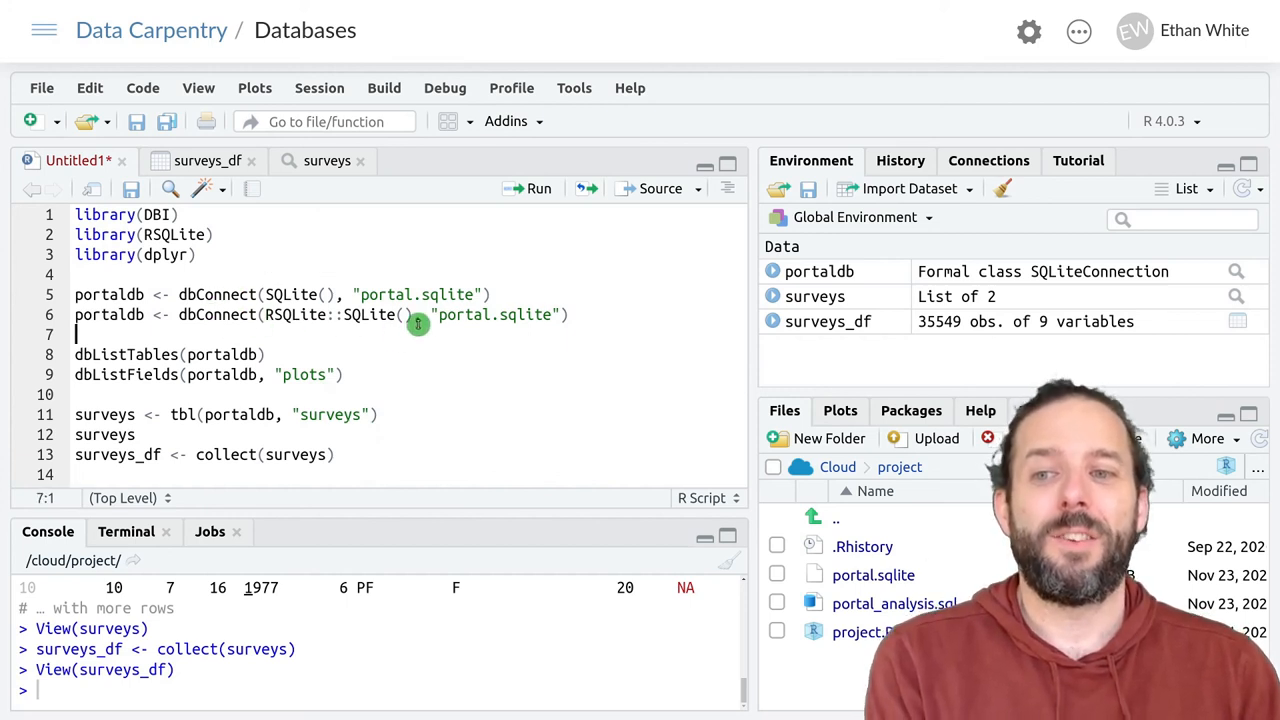
mouse_move(562, 300)
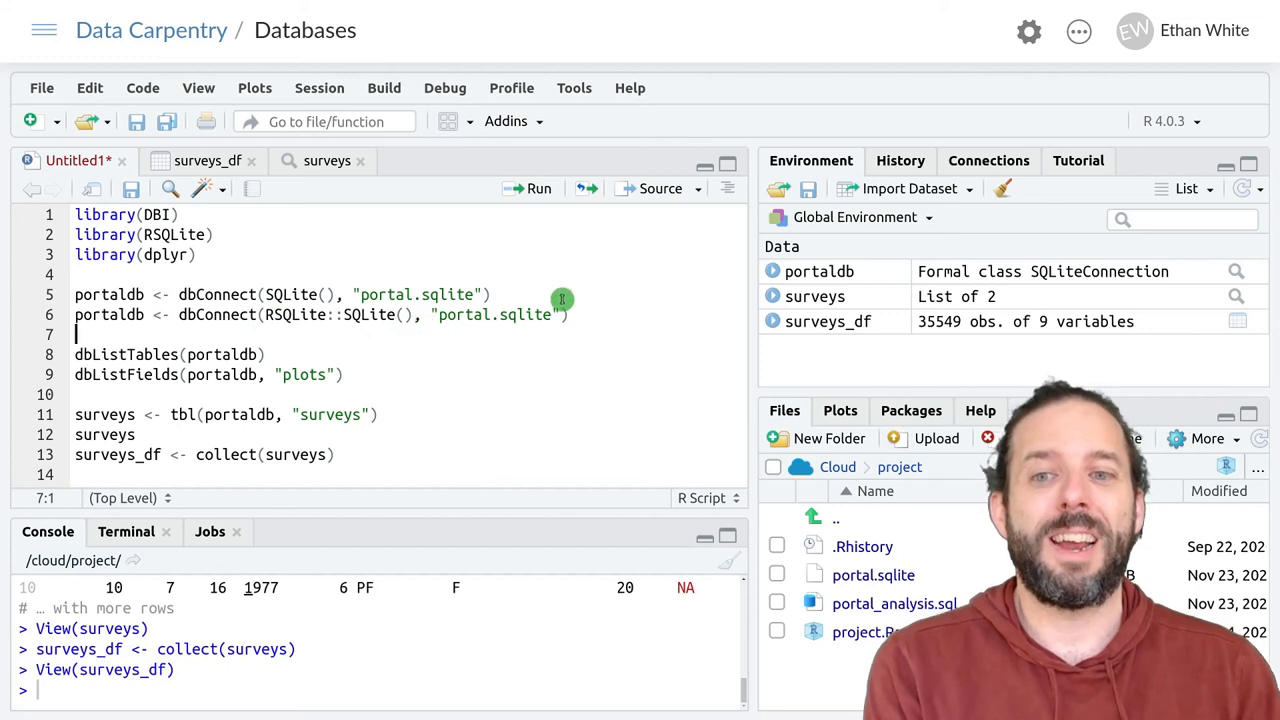
mouse_move(464, 346)
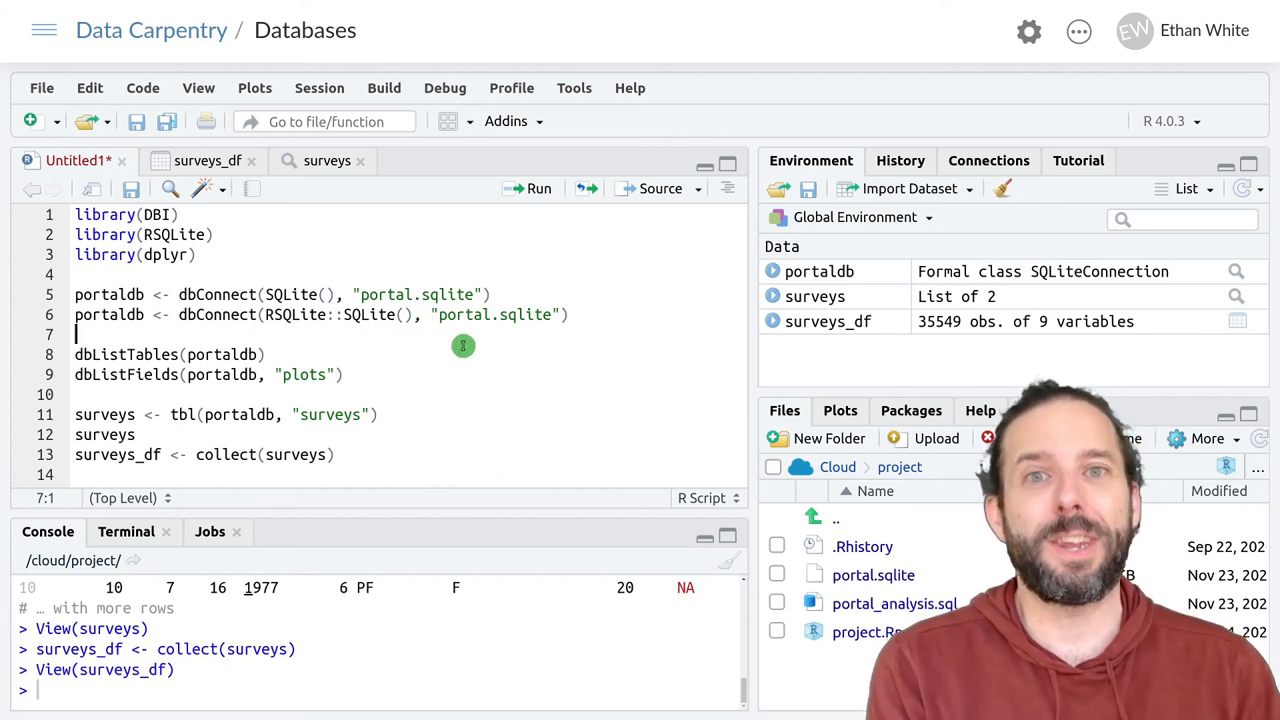
mouse_move(490, 324)
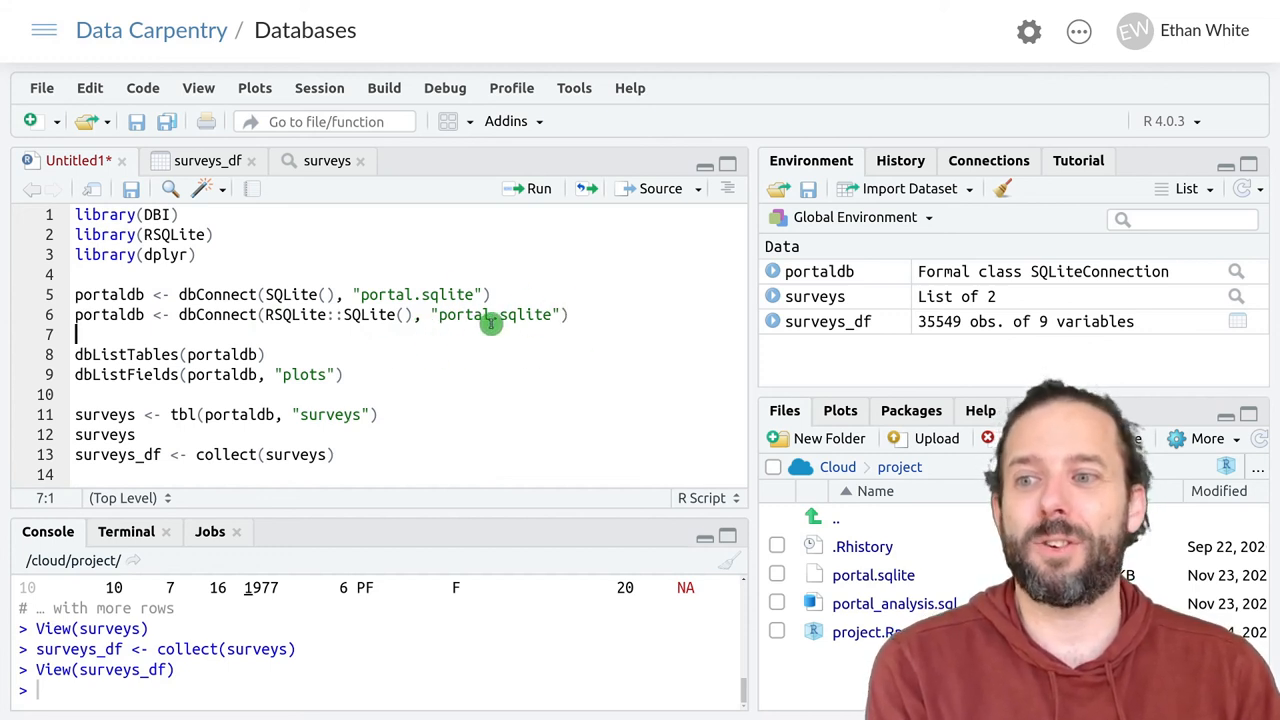
mouse_move(190, 348)
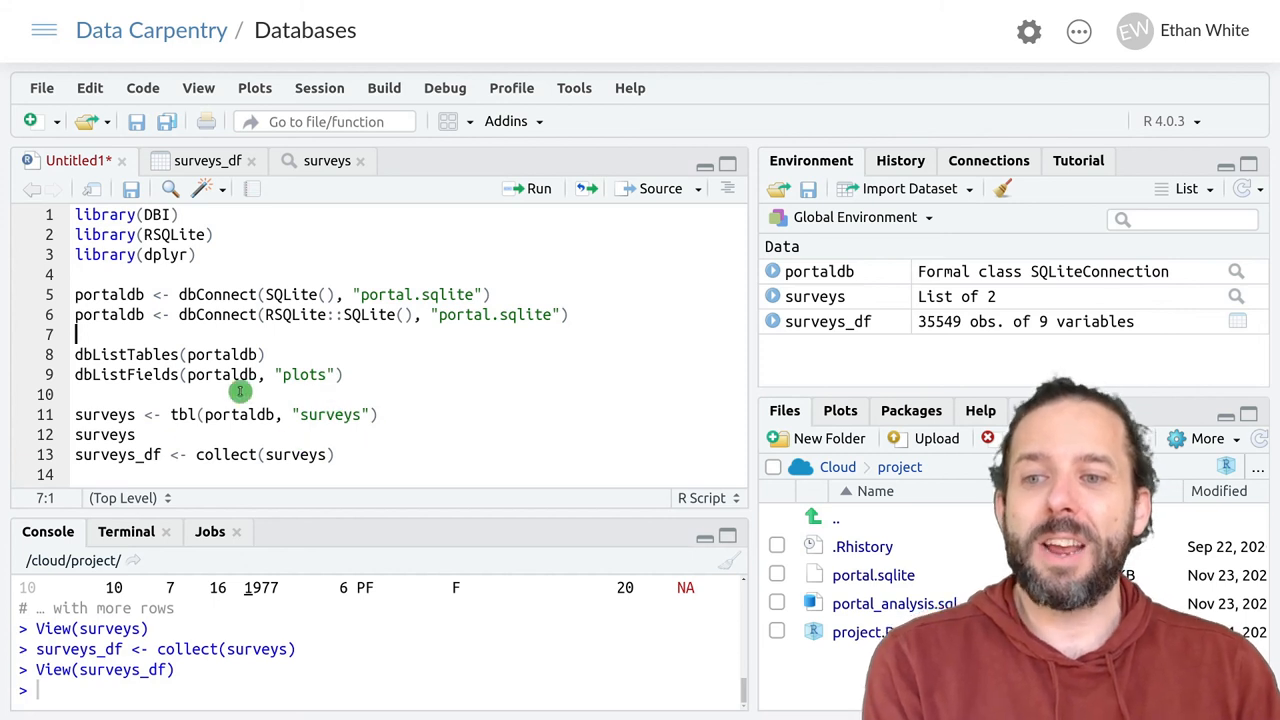
mouse_move(456, 414)
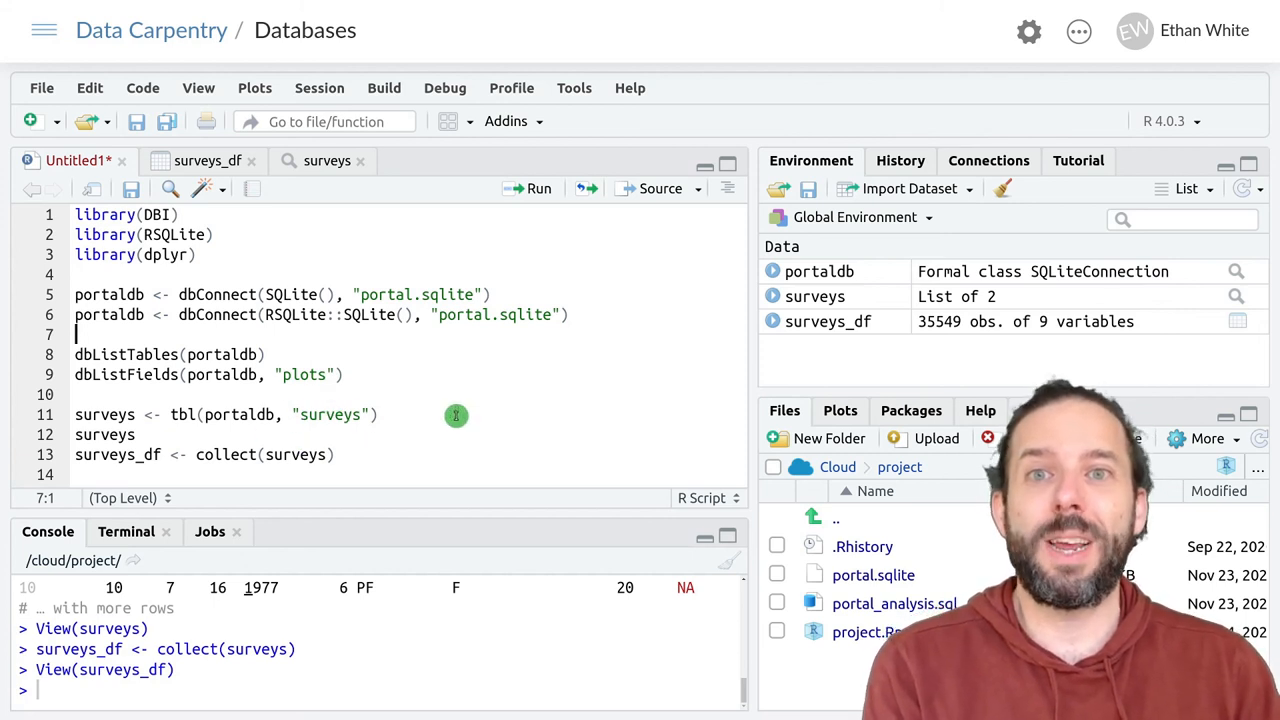